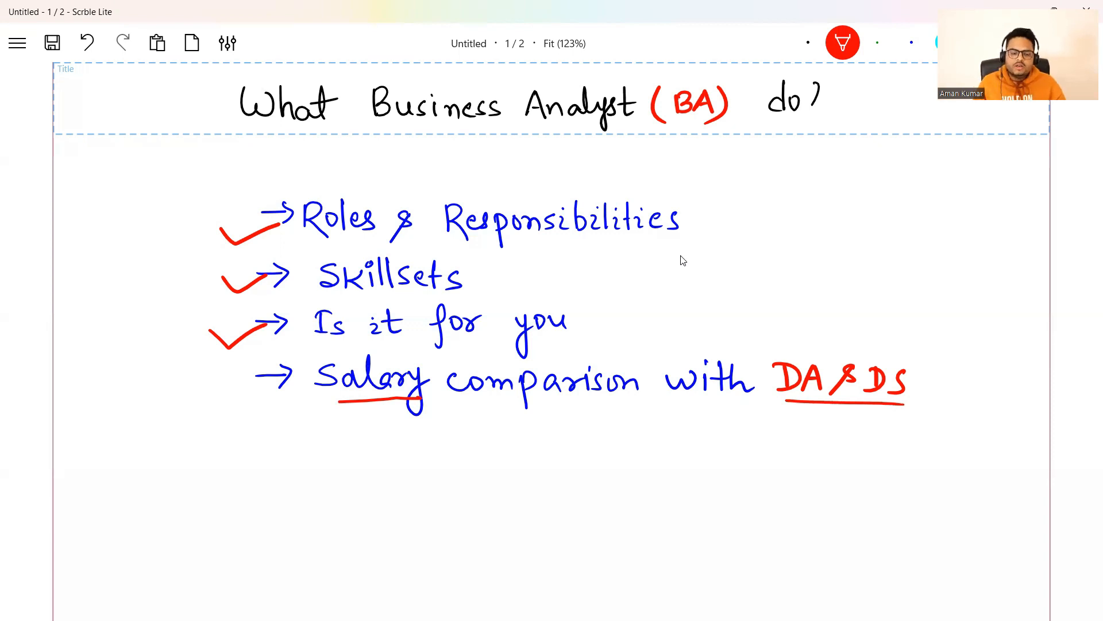
# Step: Scroll the page while the DWH box, Flipkart arrow, IT label and transaction note are drawn
pyautogui.scroll(3)
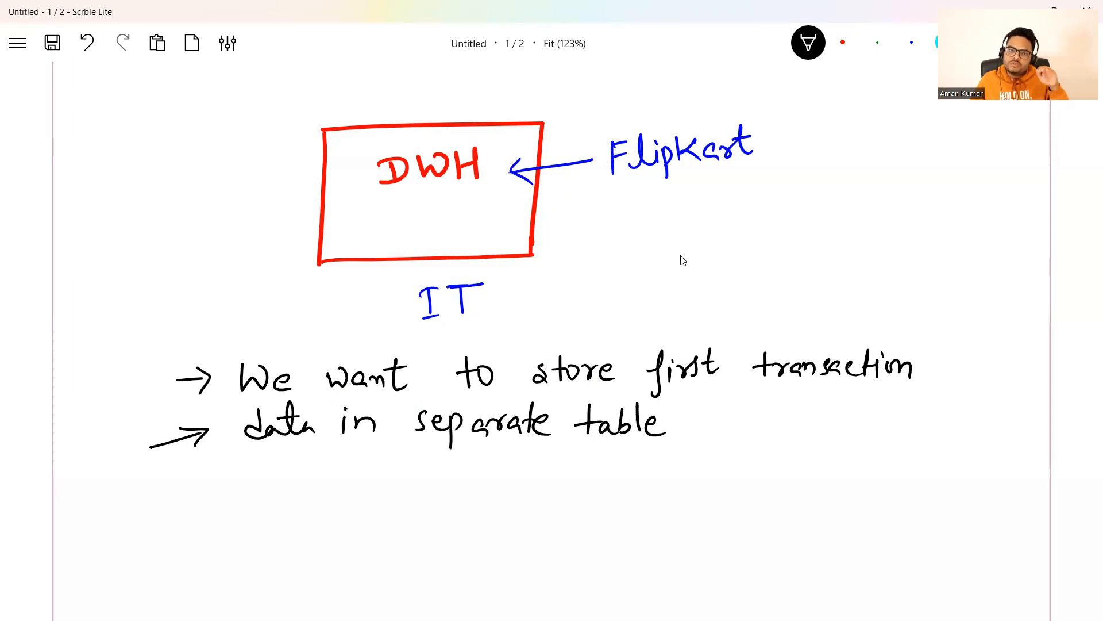
pyautogui.scroll(3)
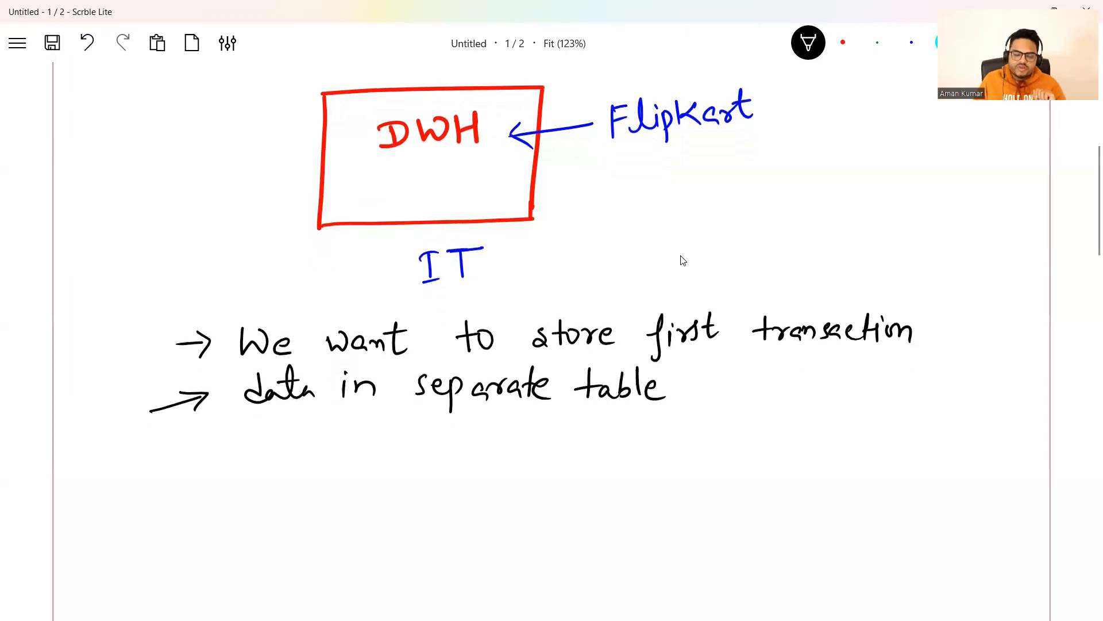
pyautogui.scroll(3)
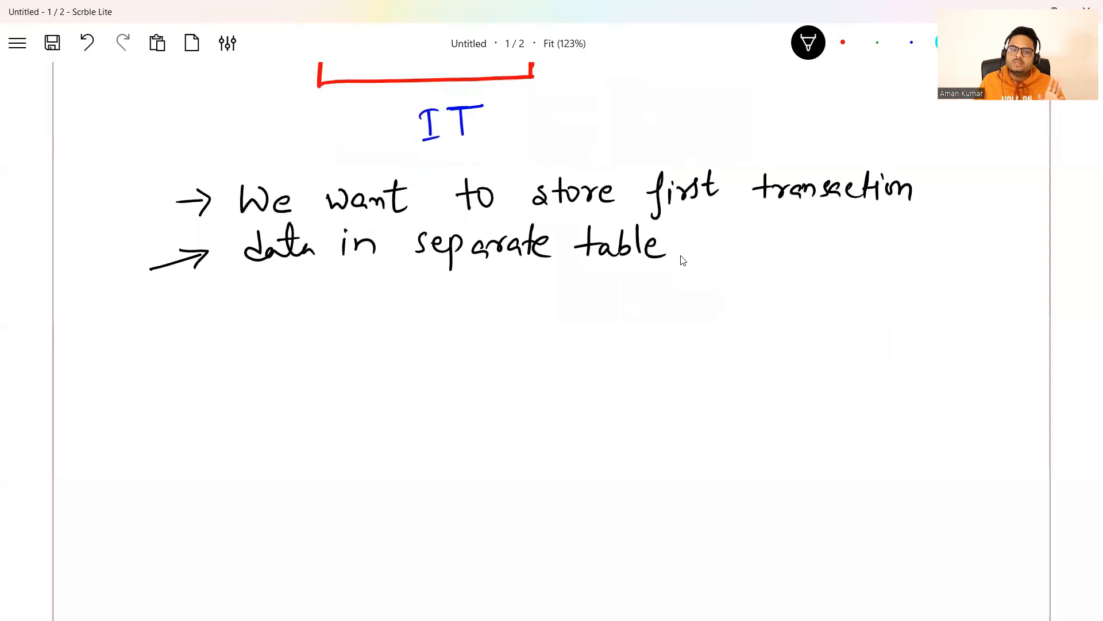
# Step: Scroll the page to the requirement note before bracketing it toward Understand and Translate
pyautogui.scroll(3)
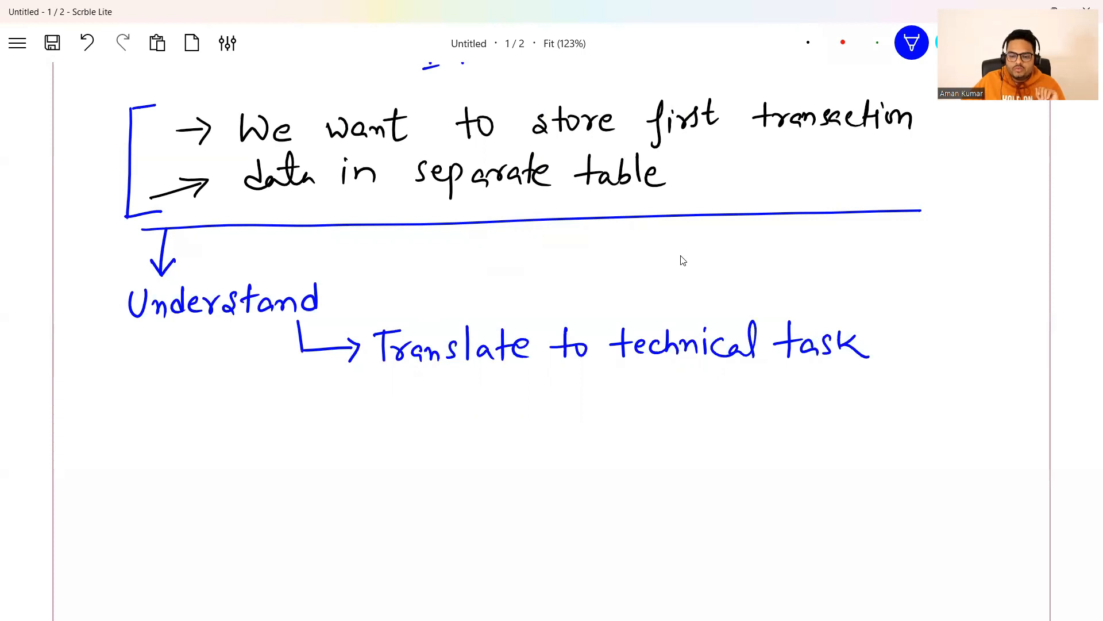
# Step: Write the green 'Feature' heading and its branches down to 'Acceptance Testing'
pyautogui.click(842, 43)
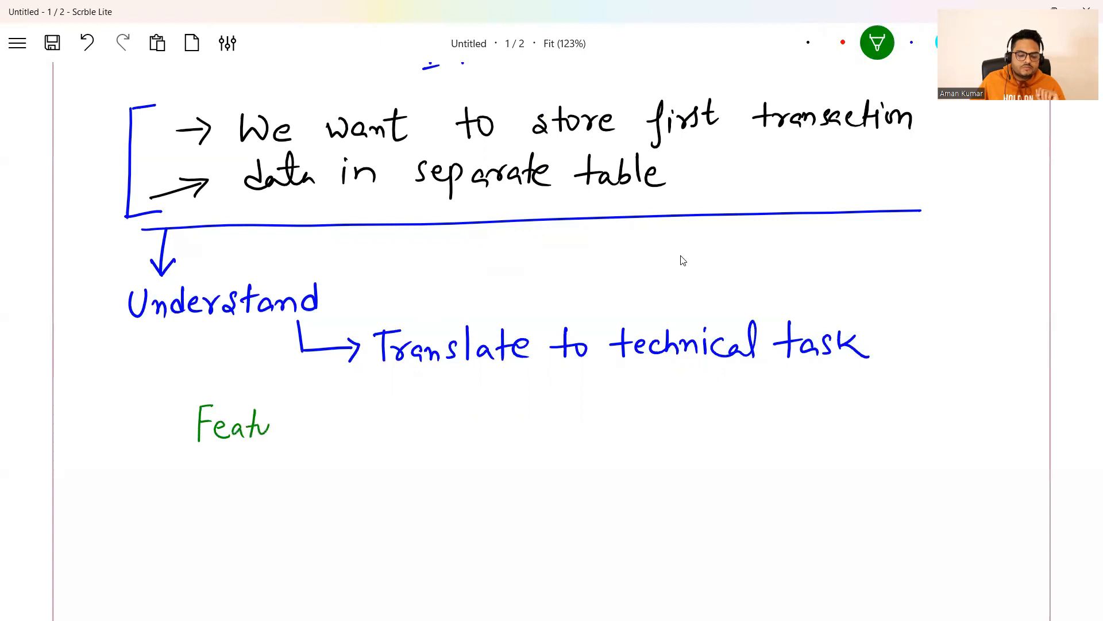
pyautogui.write('ure')
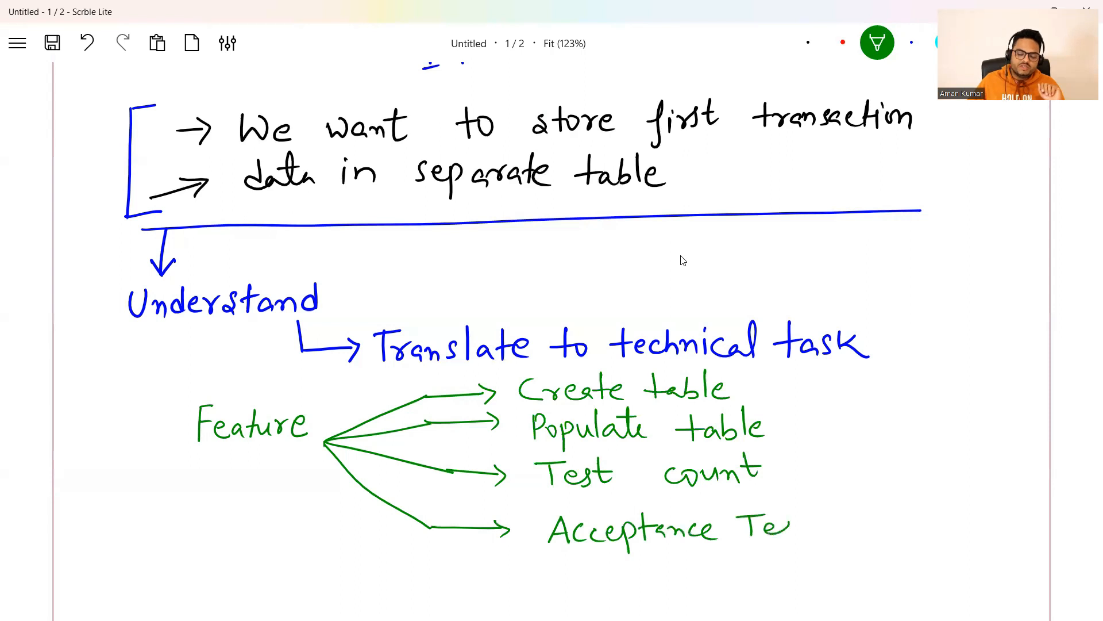
pyautogui.write('sting')
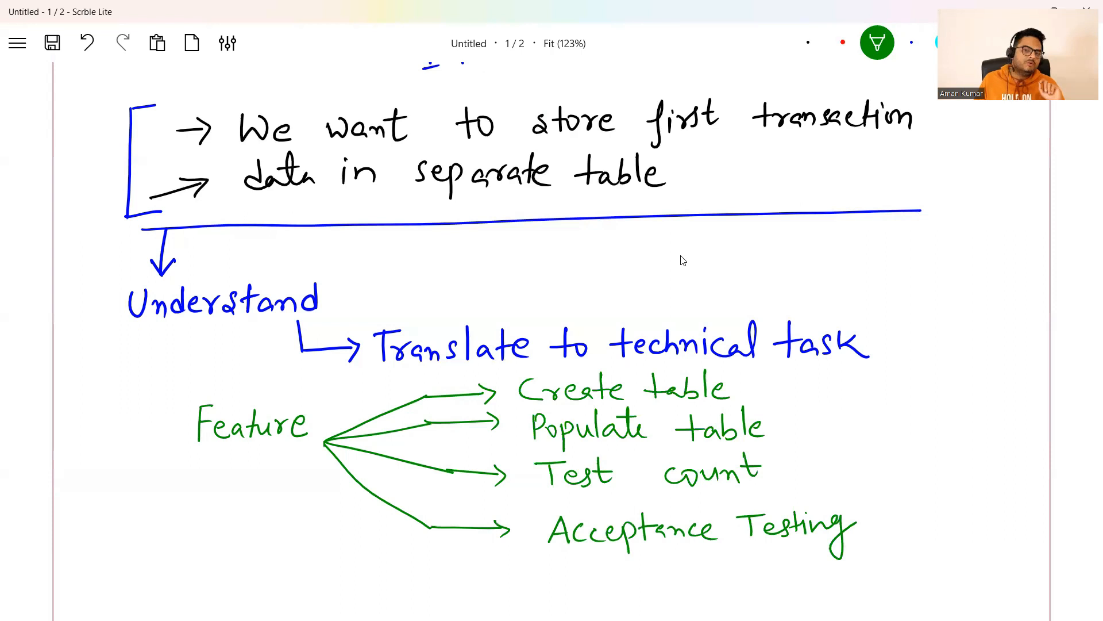
pyautogui.scroll(3)
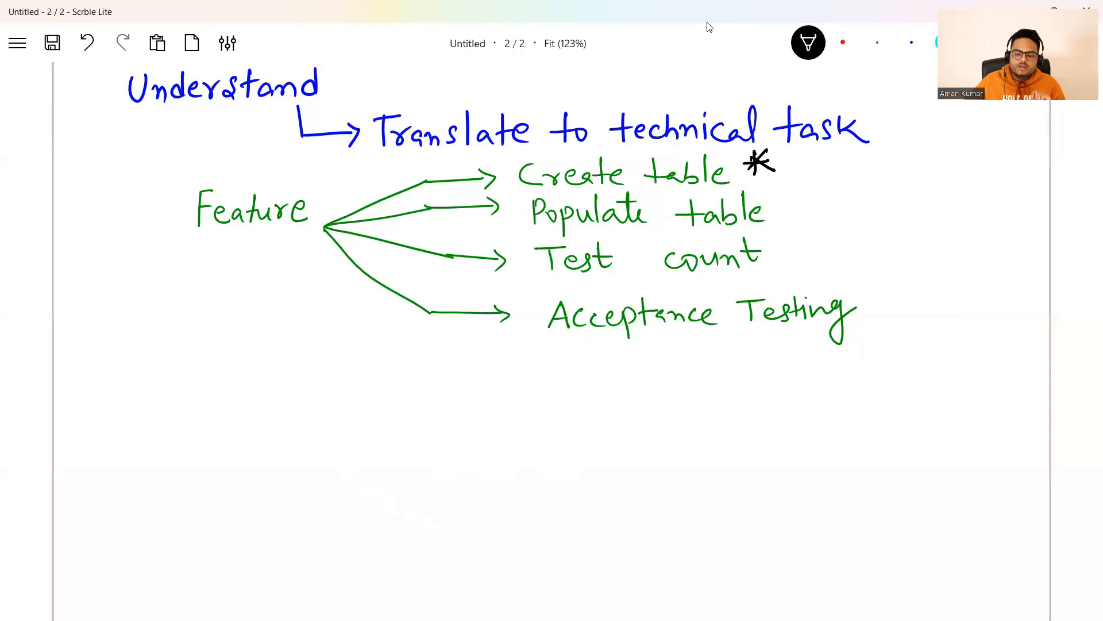
# Step: Write the table name FIRST_TRANS_INFO and its column branches Col1 through Coln
pyautogui.scroll(3)
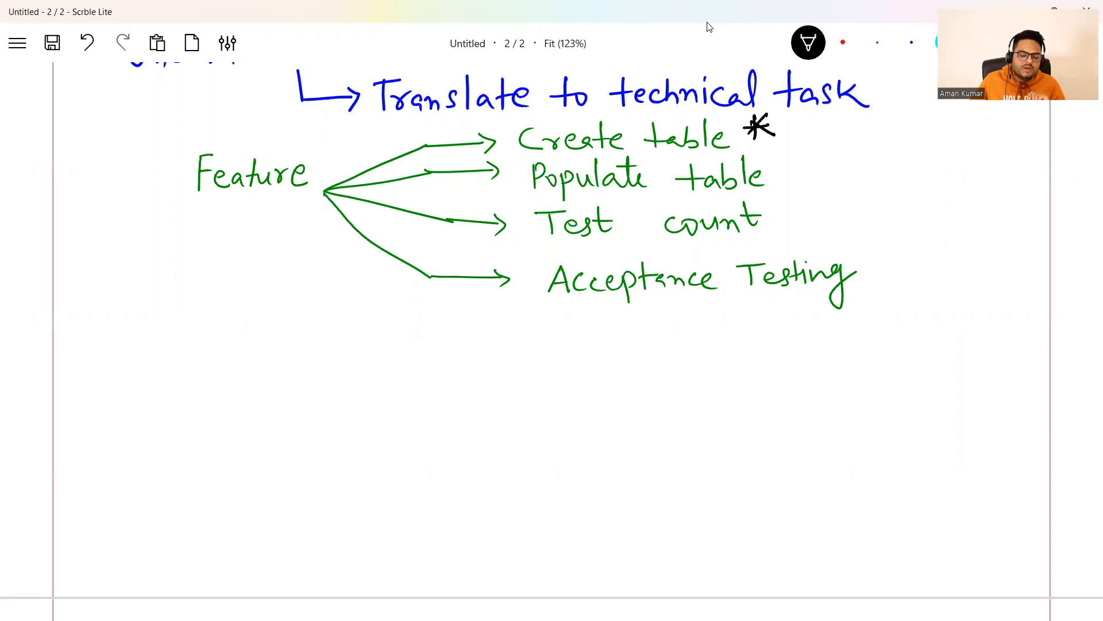
pyautogui.click(203, 350)
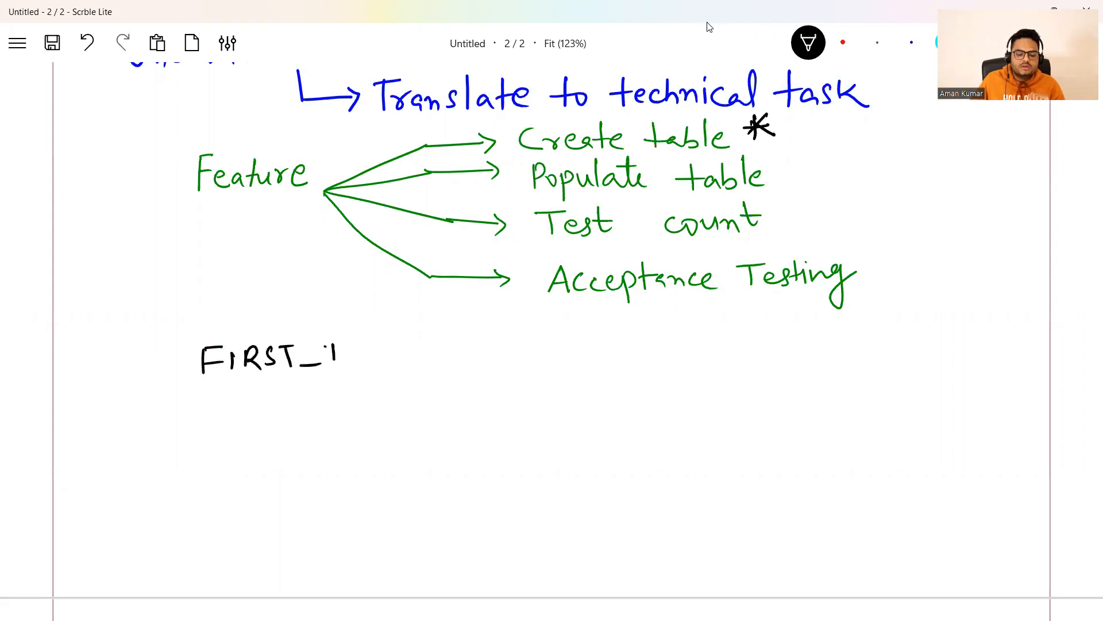
pyautogui.write('TRANS_I')
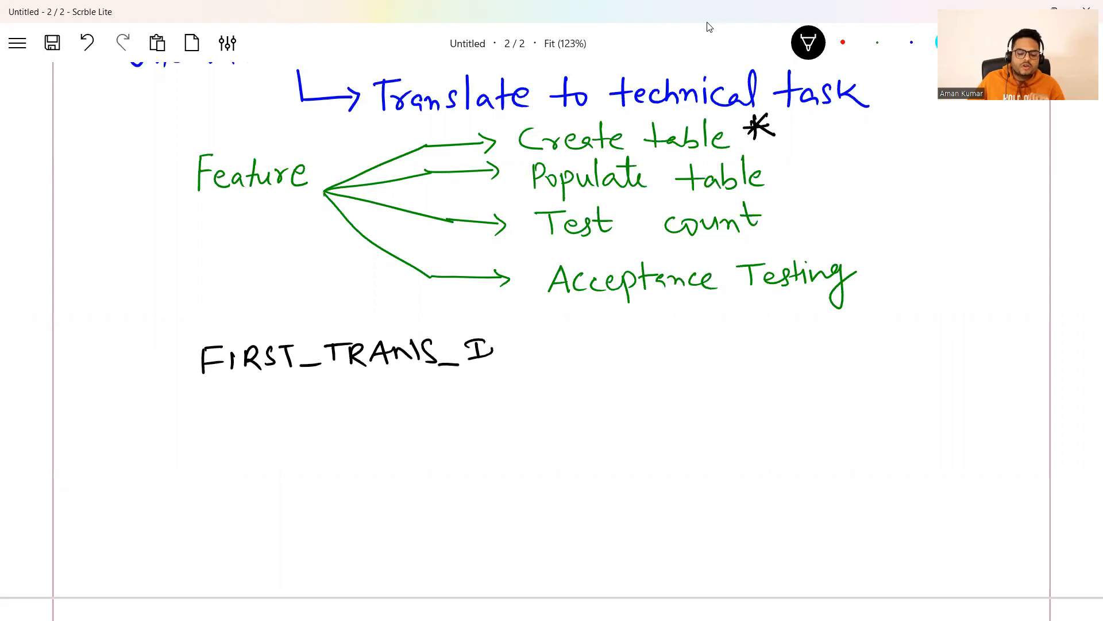
pyautogui.write('NFO')
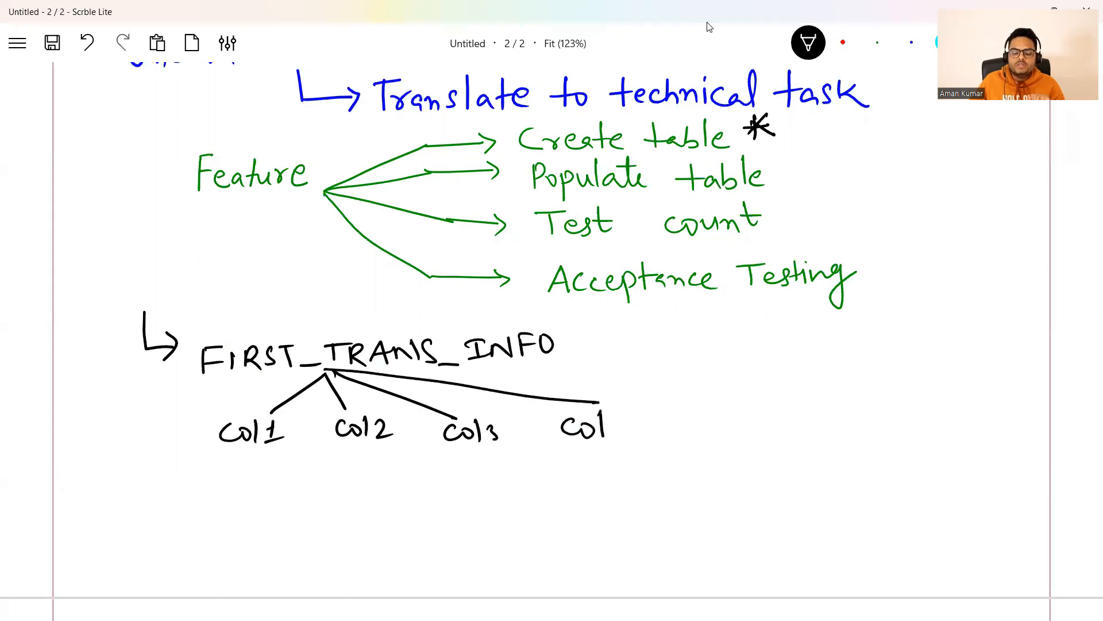
pyautogui.write('n')
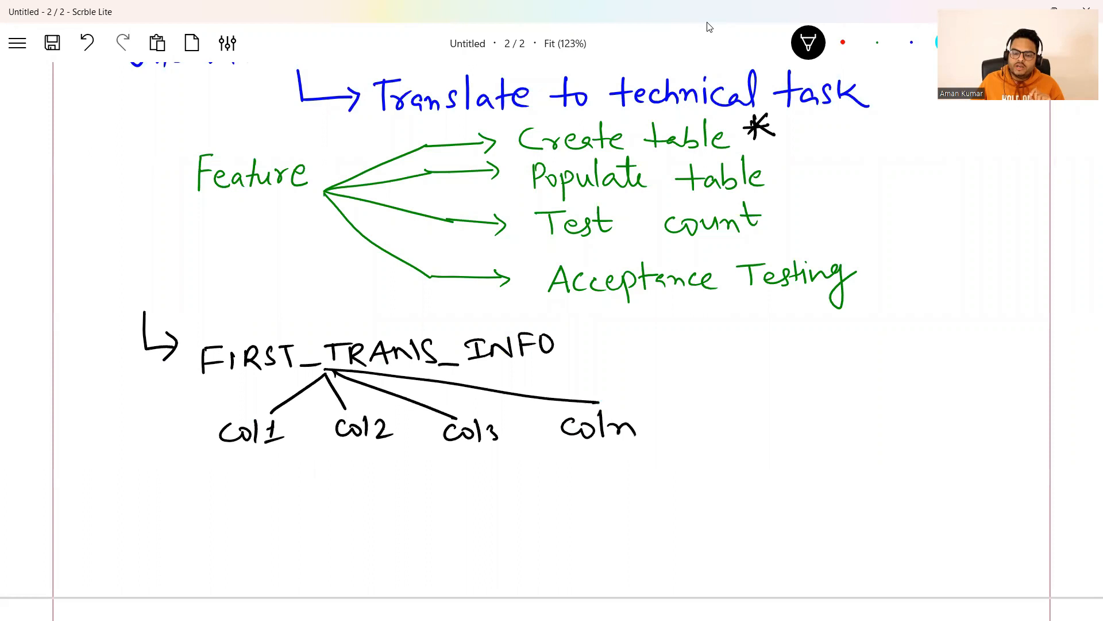
pyautogui.scroll(-3)
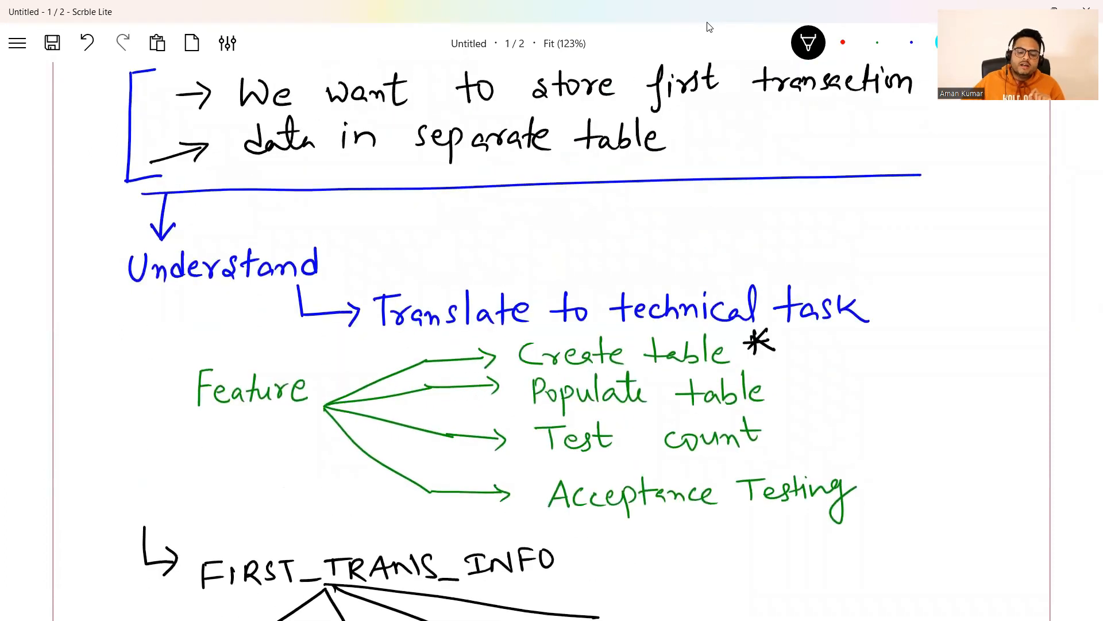
# Step: In red ink, tick the note and draw a curly brace grouping the FIRST_TRANS_INFO table
pyautogui.click(842, 42)
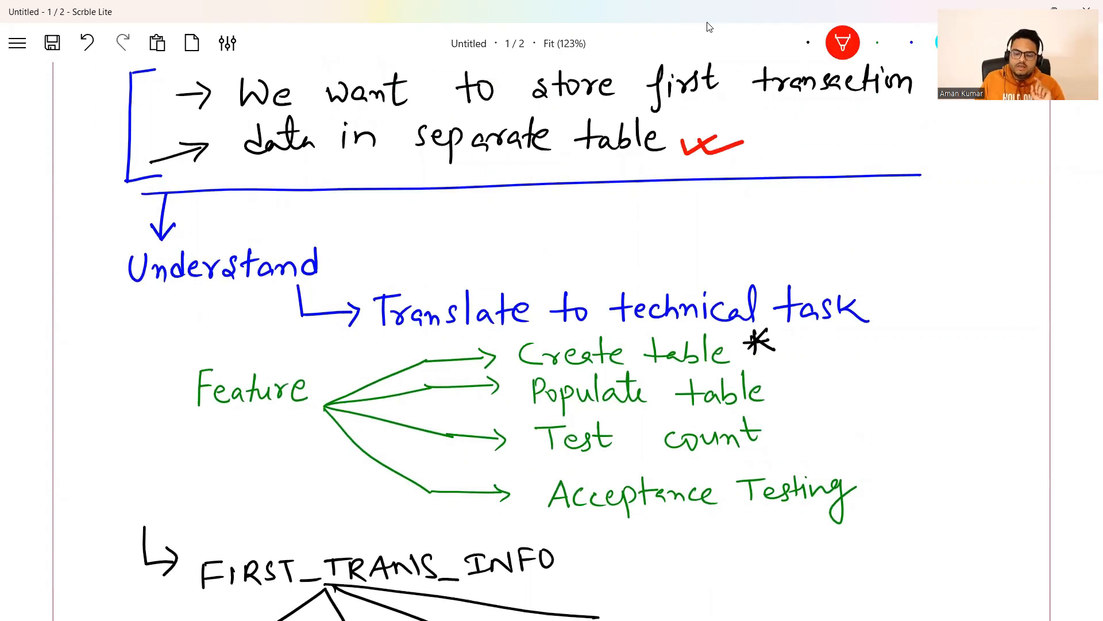
pyautogui.scroll(-3)
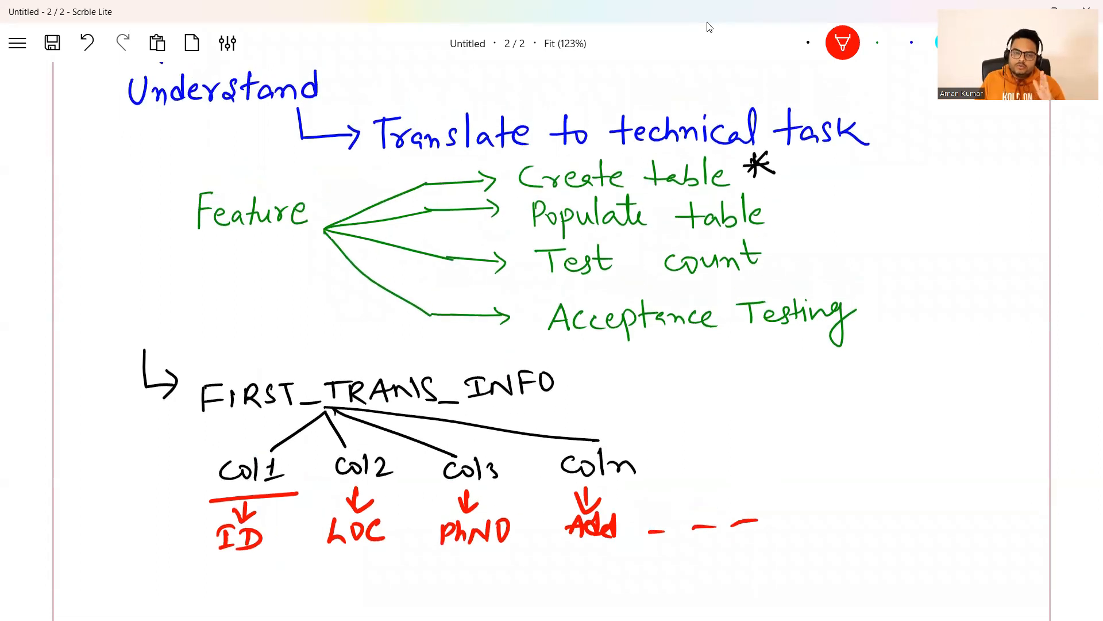
pyautogui.scroll(-3)
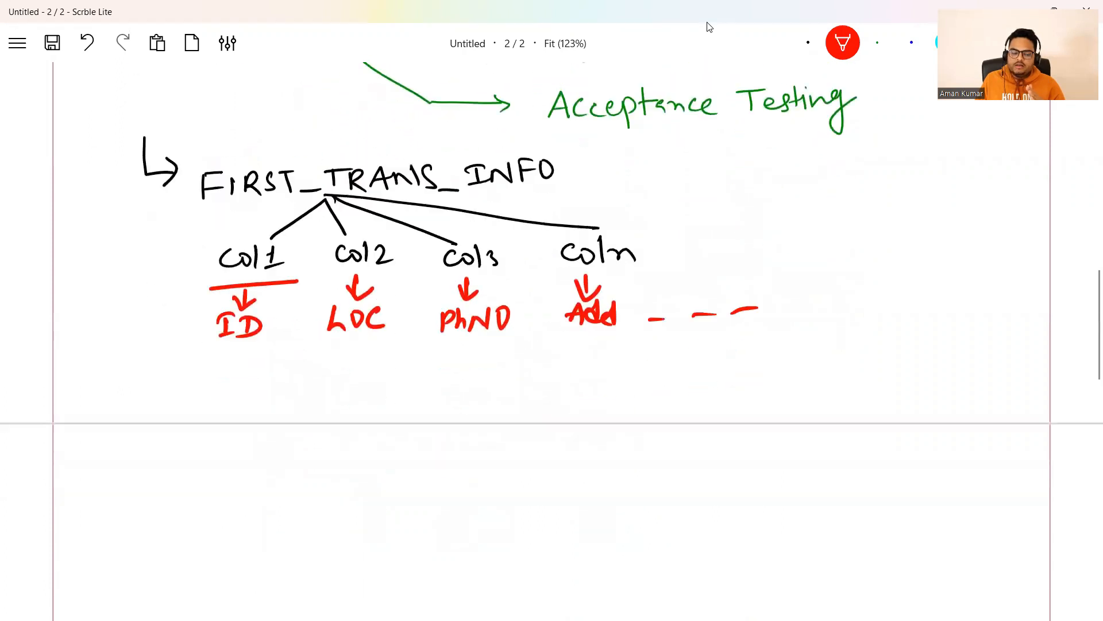
pyautogui.scroll(3)
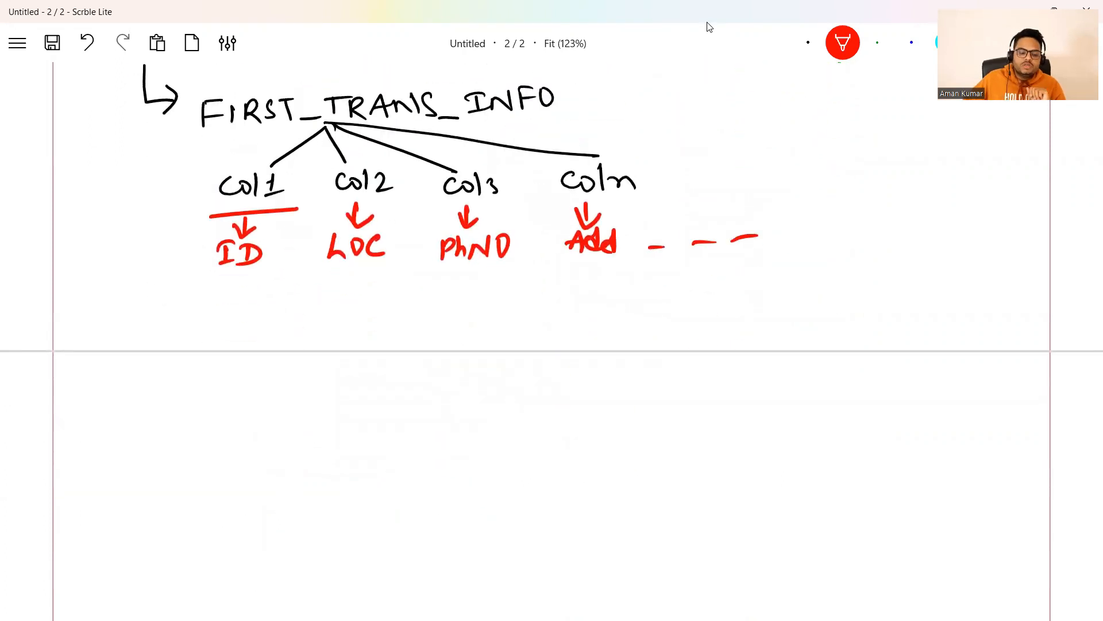
pyautogui.moveTo(148, 113); pyautogui.dragTo(148, 288)
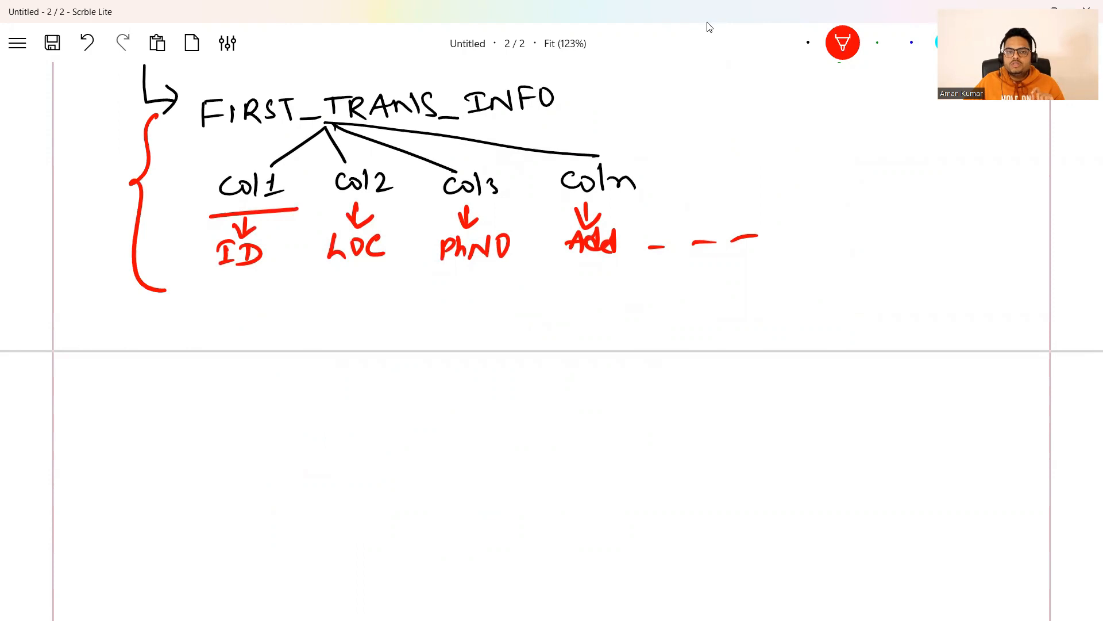
pyautogui.moveTo(764, 26)
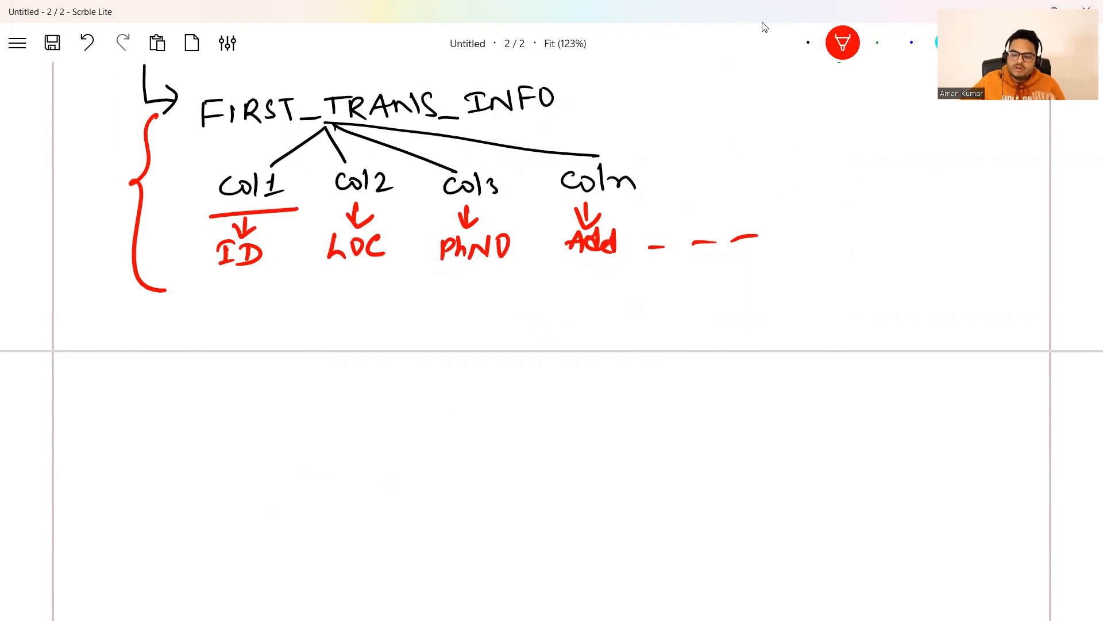
# Step: In blue ink, handwrite the 'AT → Testing' note on blank space lower on the page
pyautogui.click(842, 43)
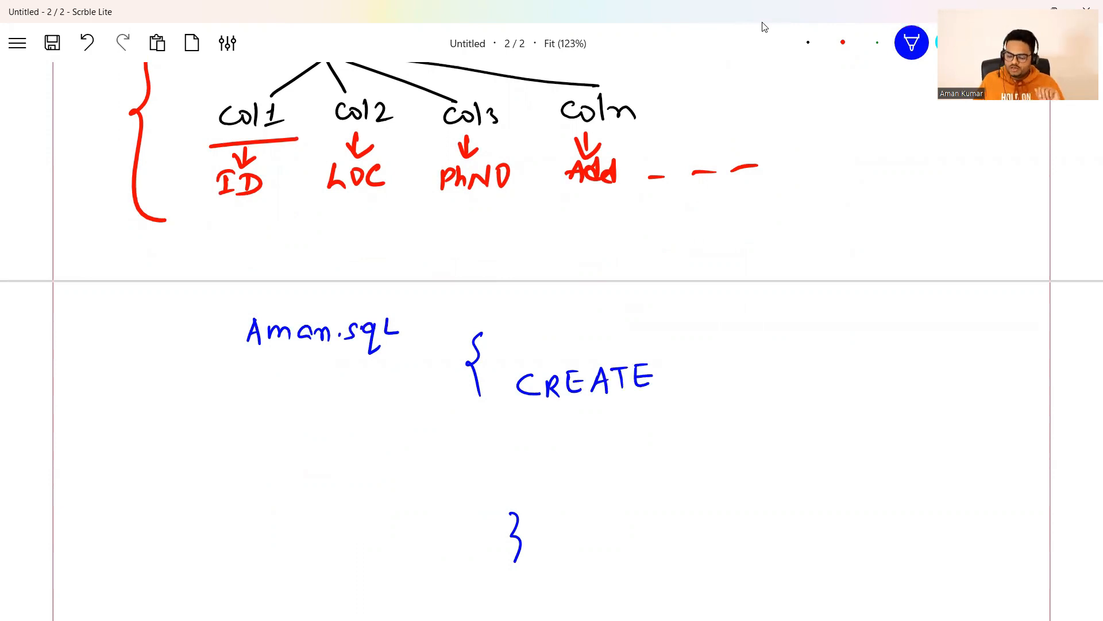
pyautogui.scroll(-3)
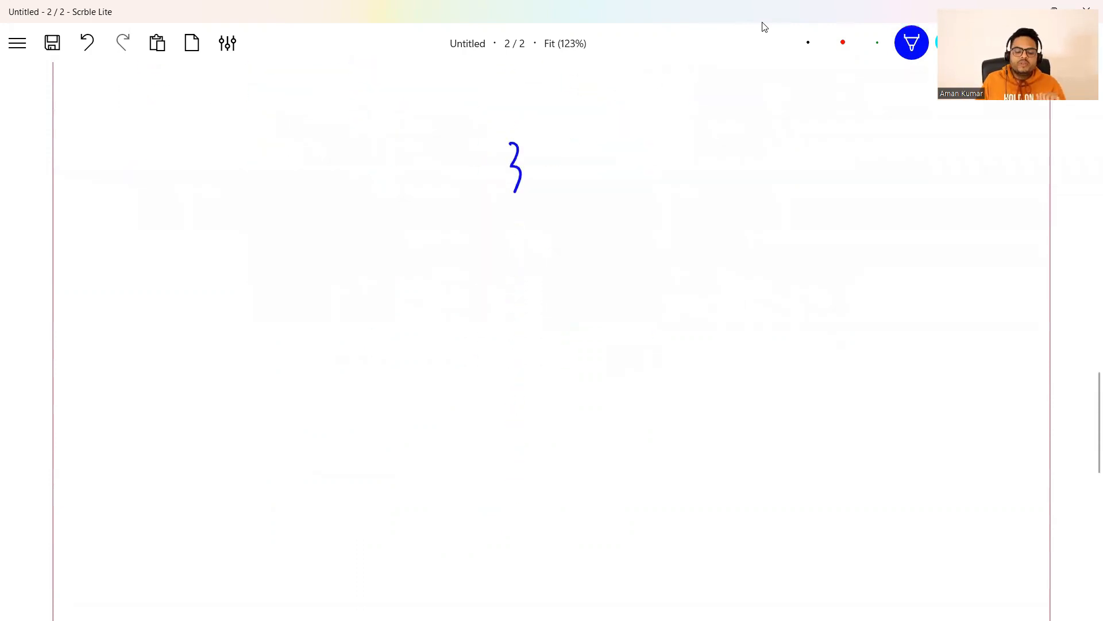
pyautogui.click(86, 43)
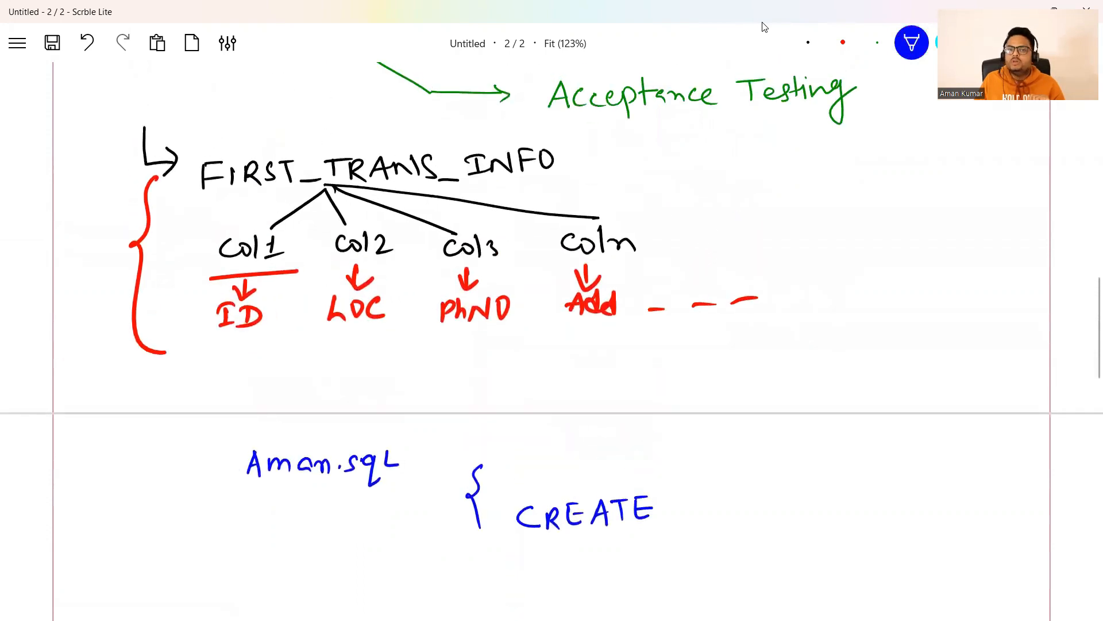
pyautogui.scroll(3)
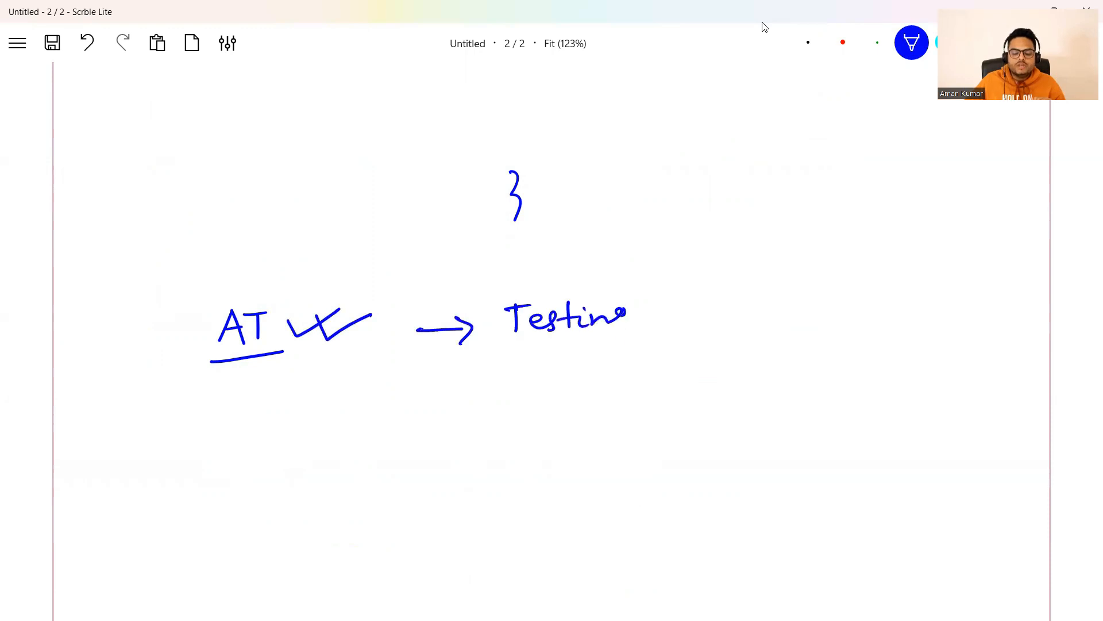
pyautogui.scroll(-3)
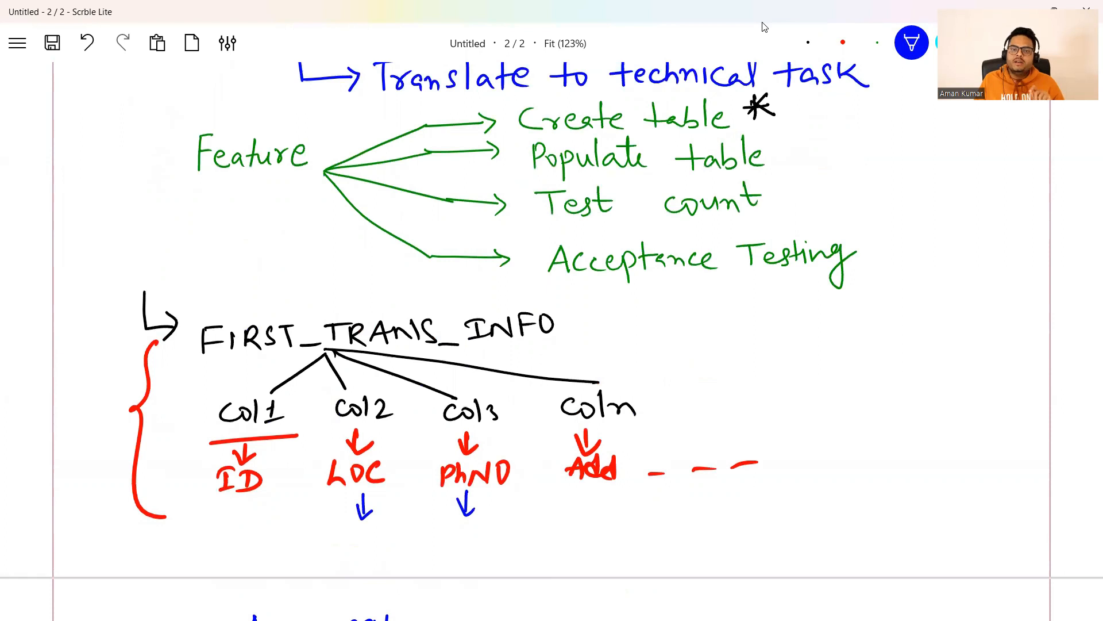
# Step: Scroll down to a blank stretch of the page for the next black note
pyautogui.scroll(-3)
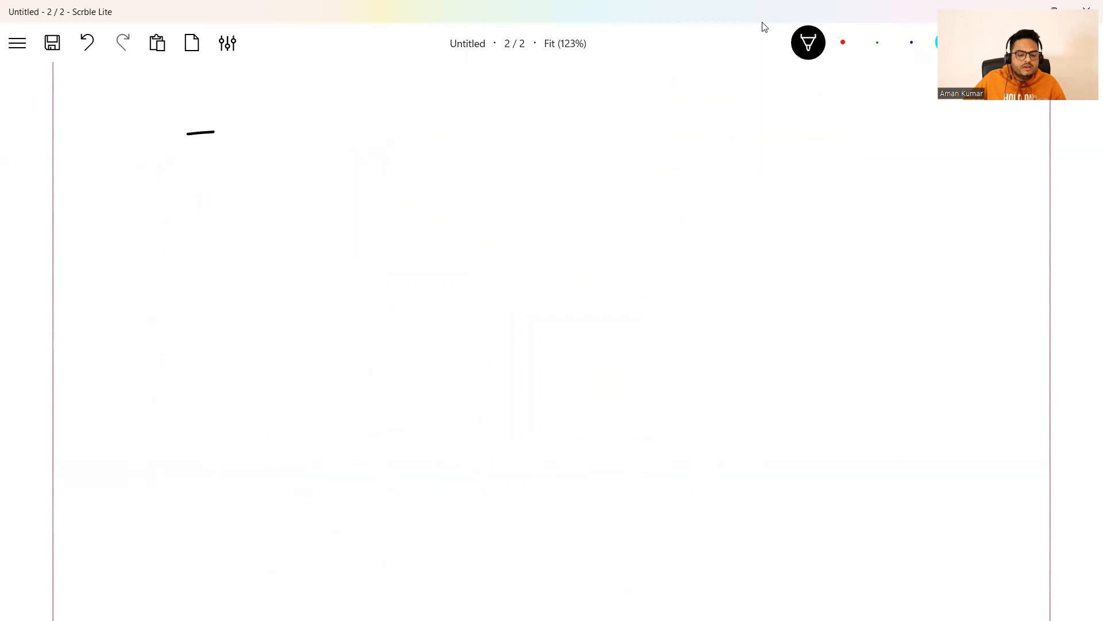
# Step: Handwrite an arrow and the word 'Documentation' beneath the AT → Testing block
pyautogui.moveTo(190, 130); pyautogui.dragTo(289, 130)
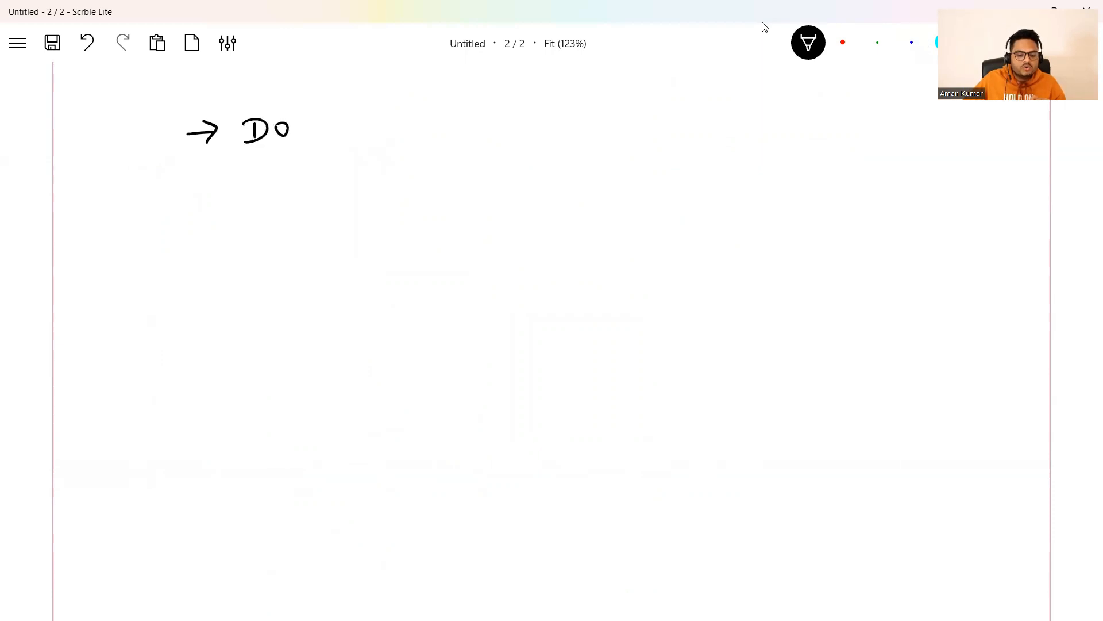
pyautogui.moveTo(289, 130); pyautogui.dragTo(373, 130)
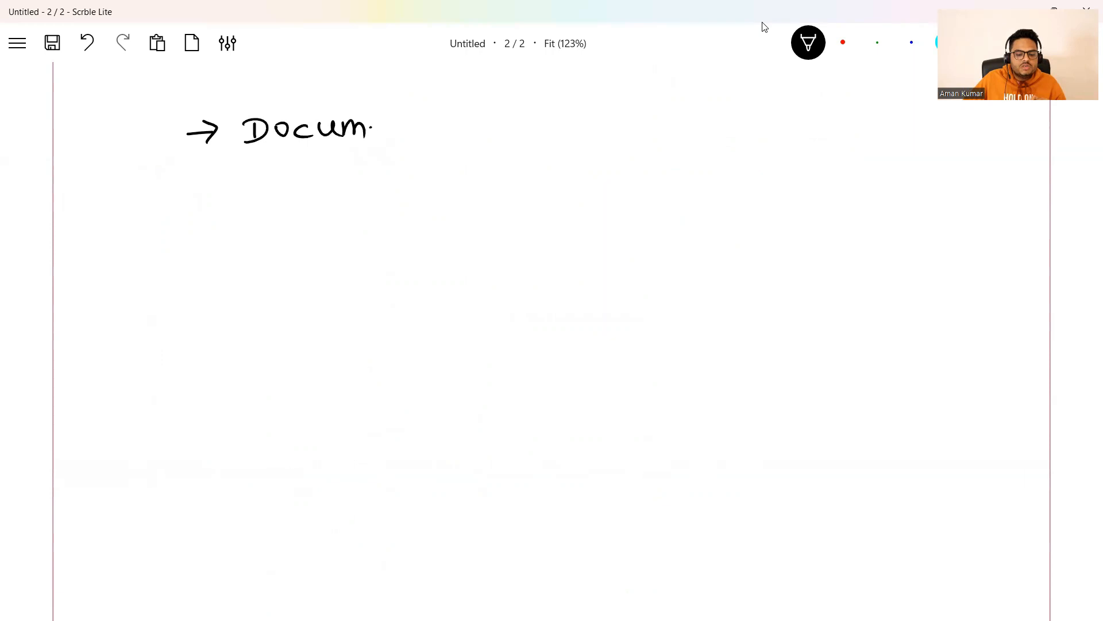
pyautogui.moveTo(372, 126); pyautogui.dragTo(427, 126)
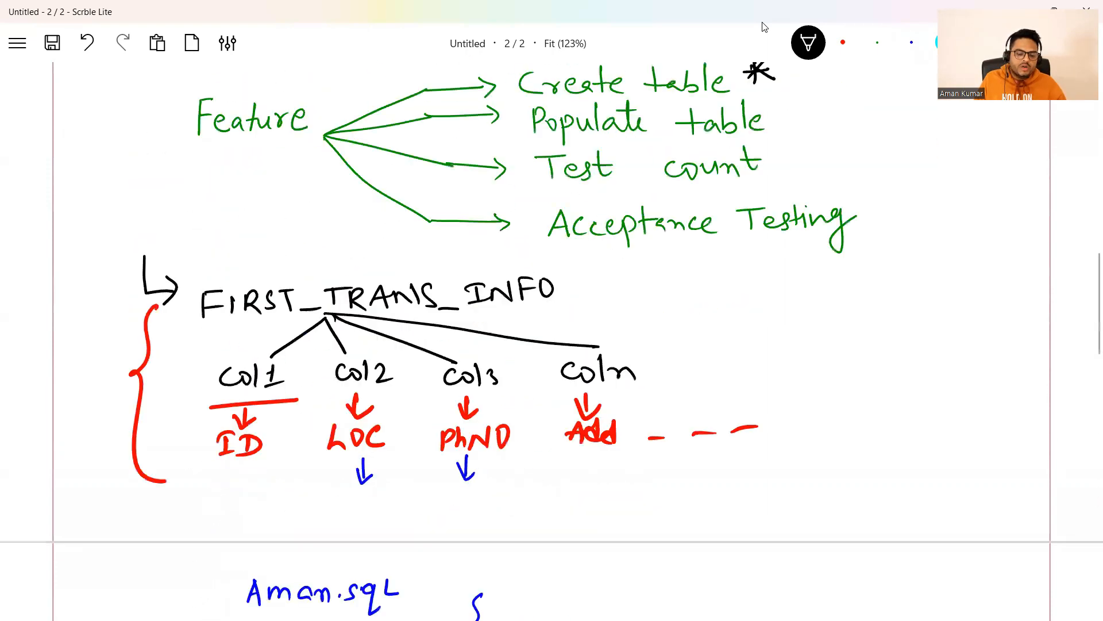
# Step: Scroll through the page to review the notes written so far
pyautogui.scroll(3)
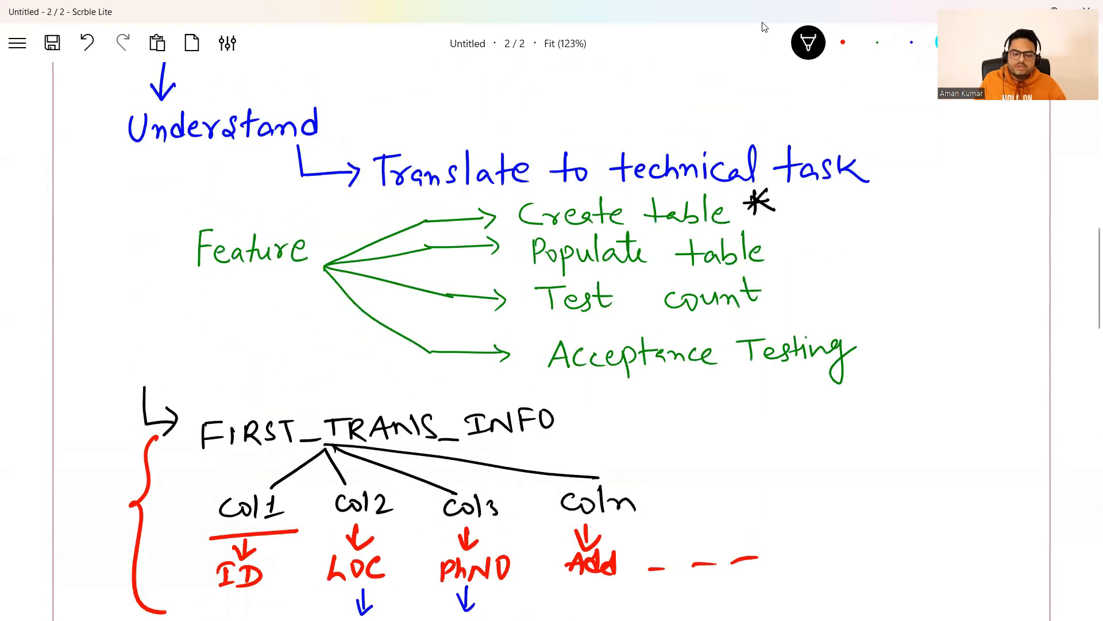
pyautogui.scroll(-3)
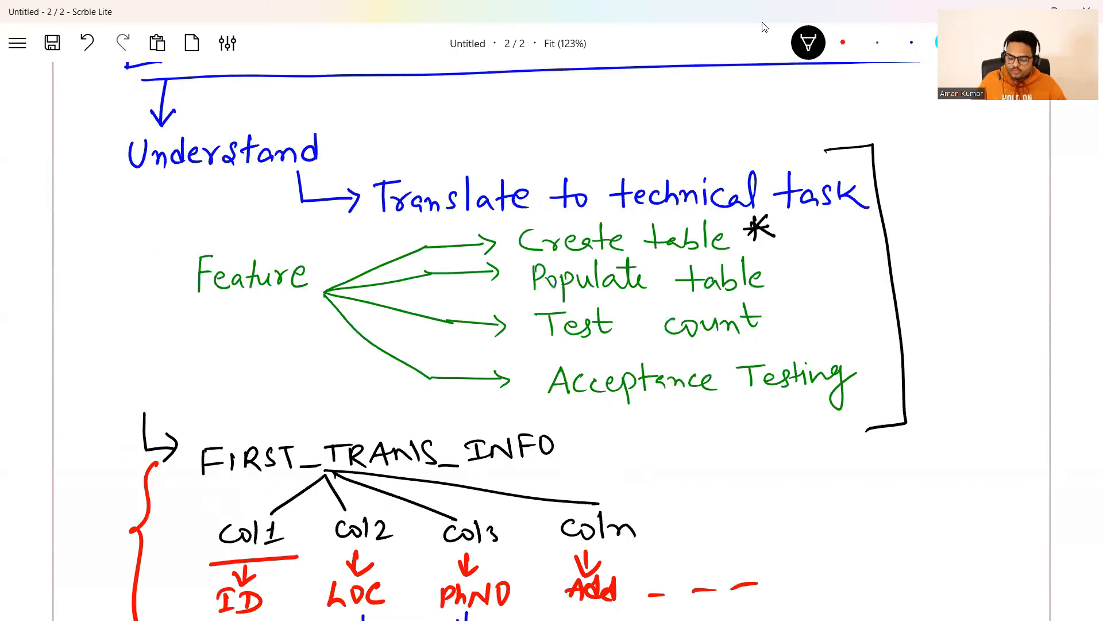
pyautogui.scroll(-3)
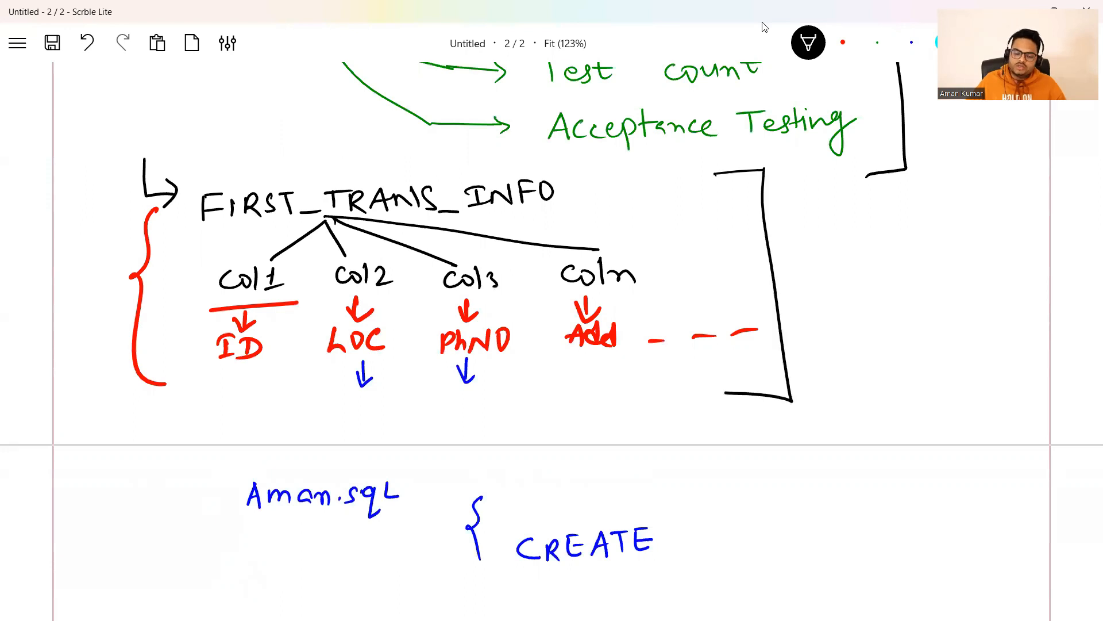
pyautogui.scroll(-3)
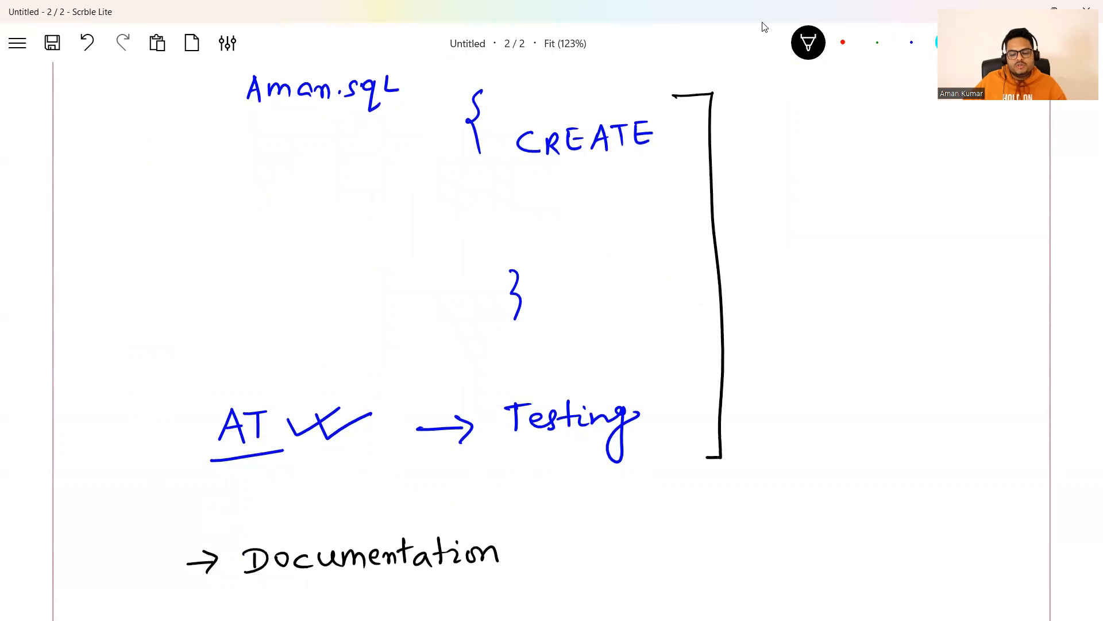
pyautogui.scroll(-3)
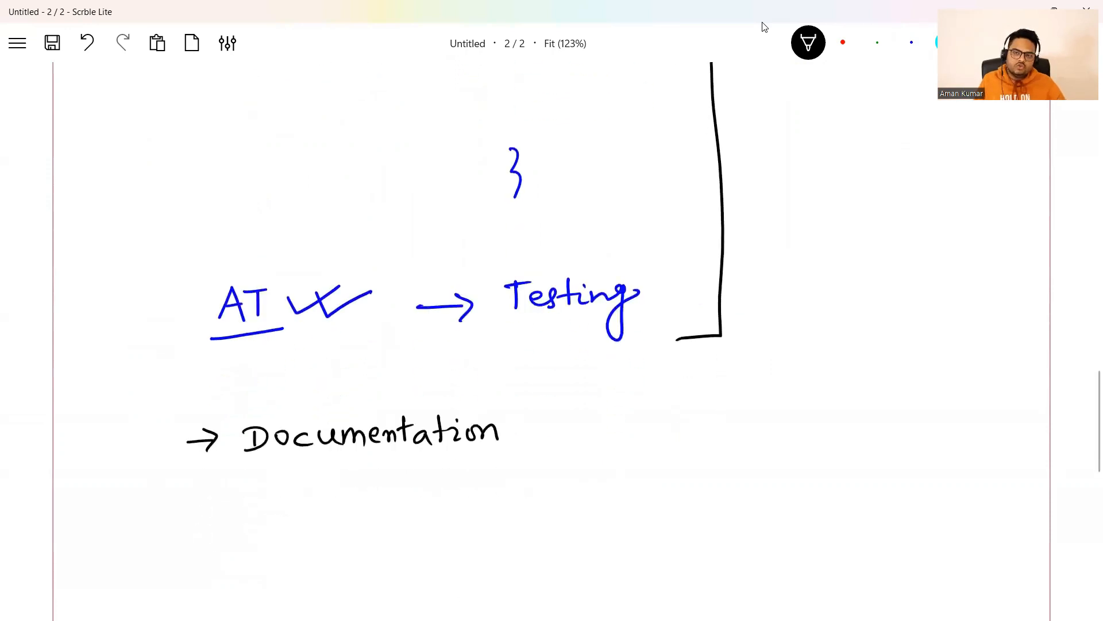
pyautogui.scroll(3)
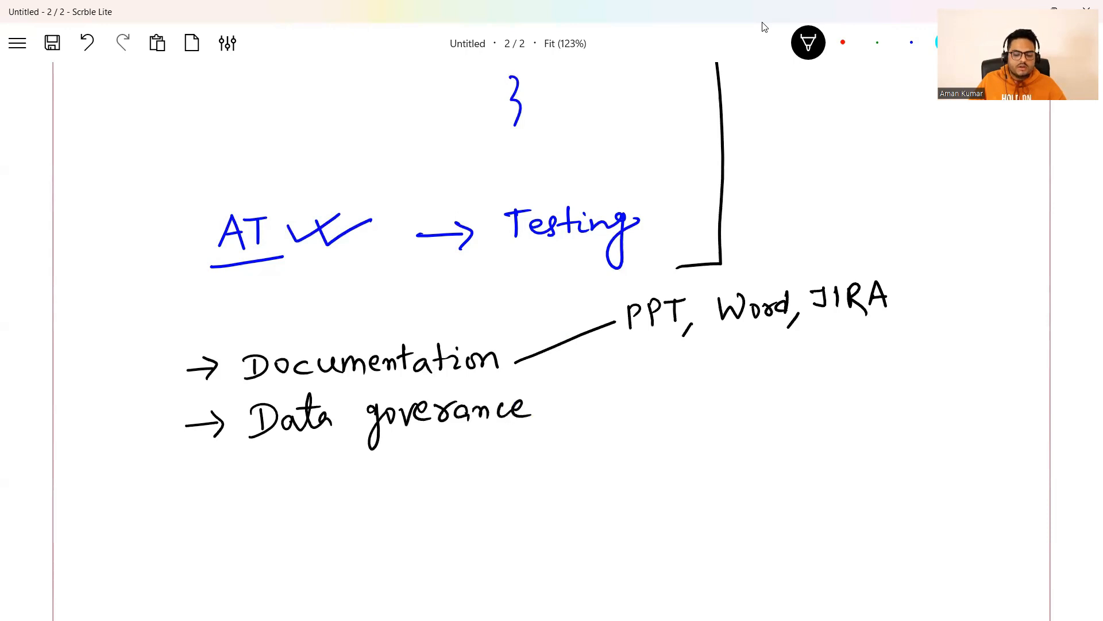
# Step: Scroll the page while 'PPT, Word, JIRA' and the red-ticked Data governance point are added
pyautogui.scroll(3)
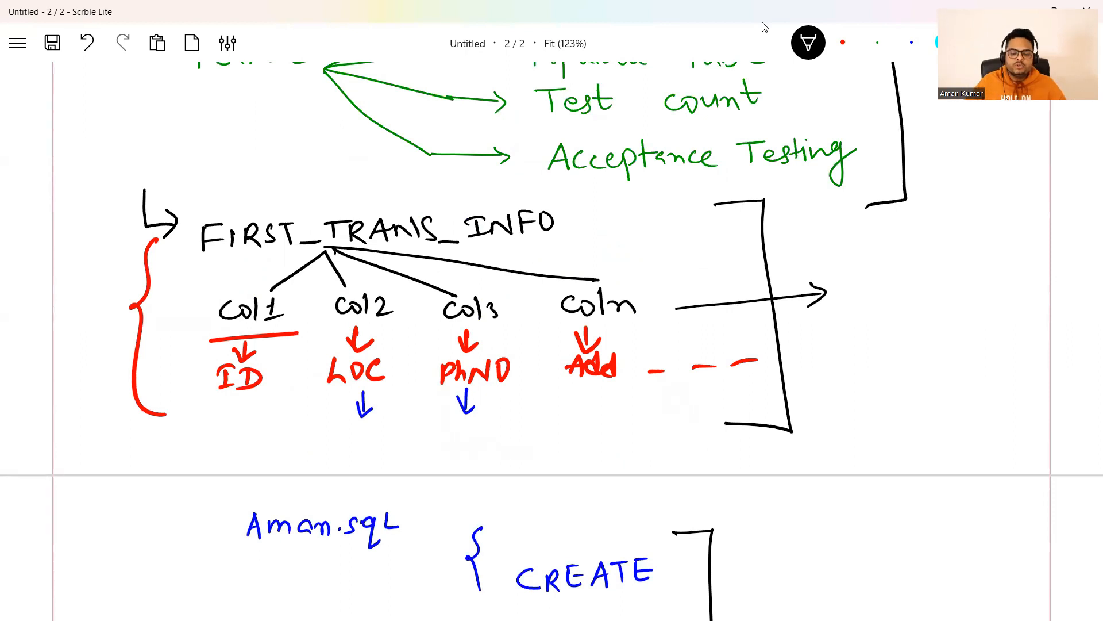
pyautogui.scroll(-3)
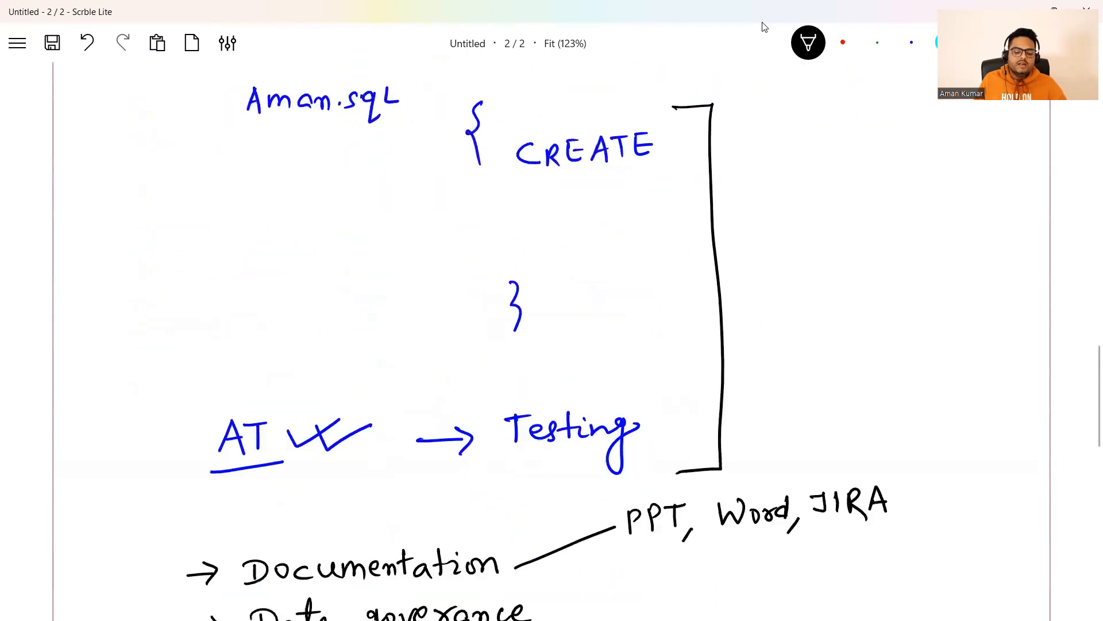
pyautogui.scroll(-3)
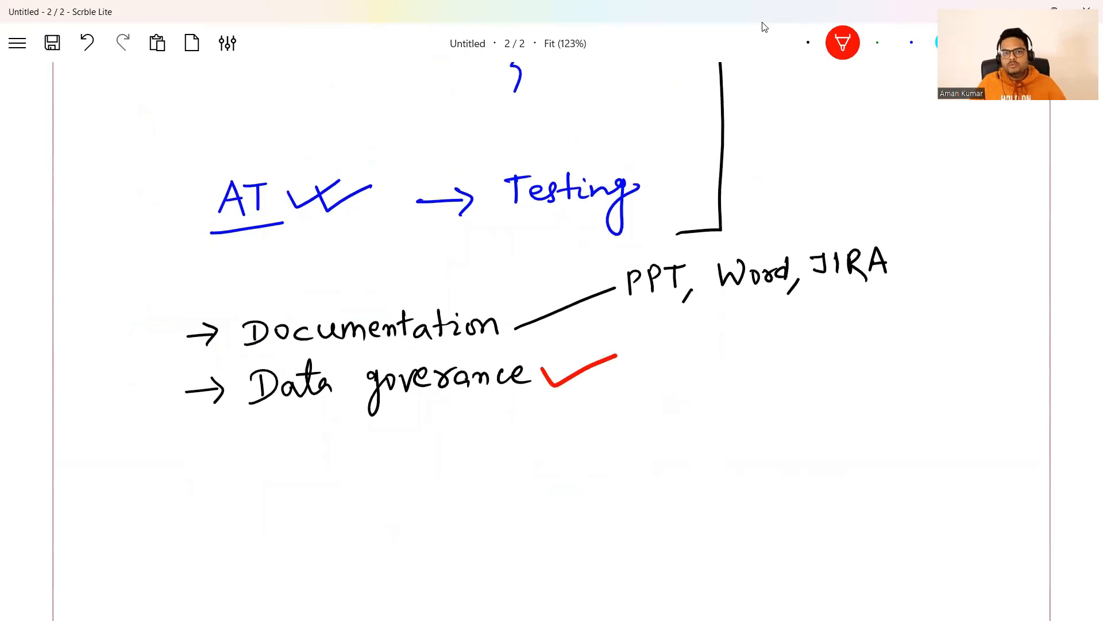
# Step: In black ink, add the '→ Release/deploy' point below Data governance
pyautogui.click(843, 42)
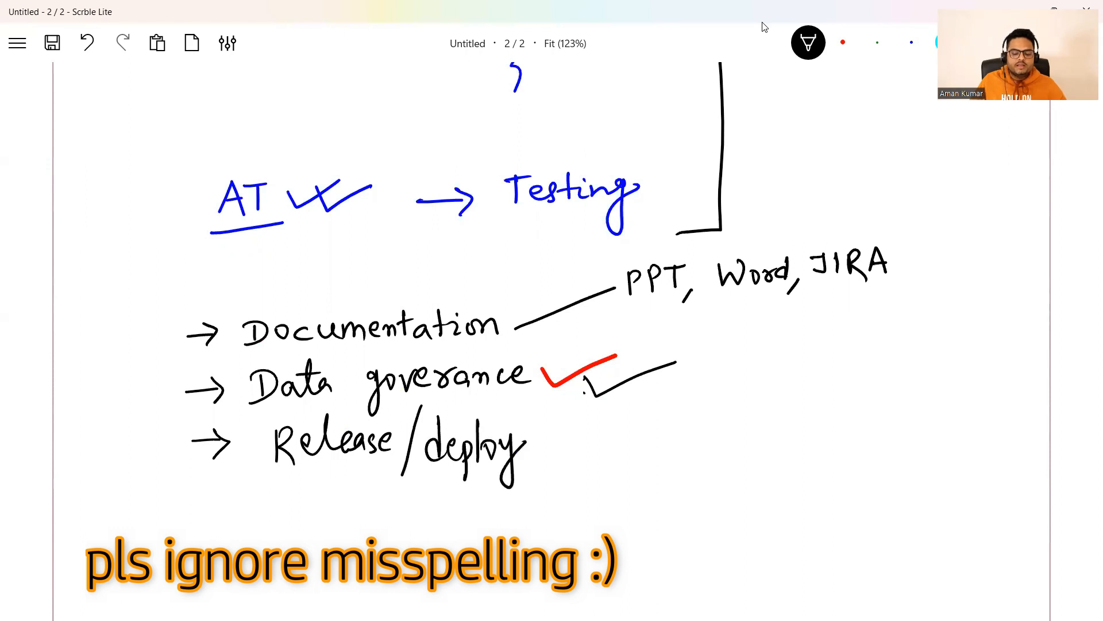
pyautogui.scroll(-3)
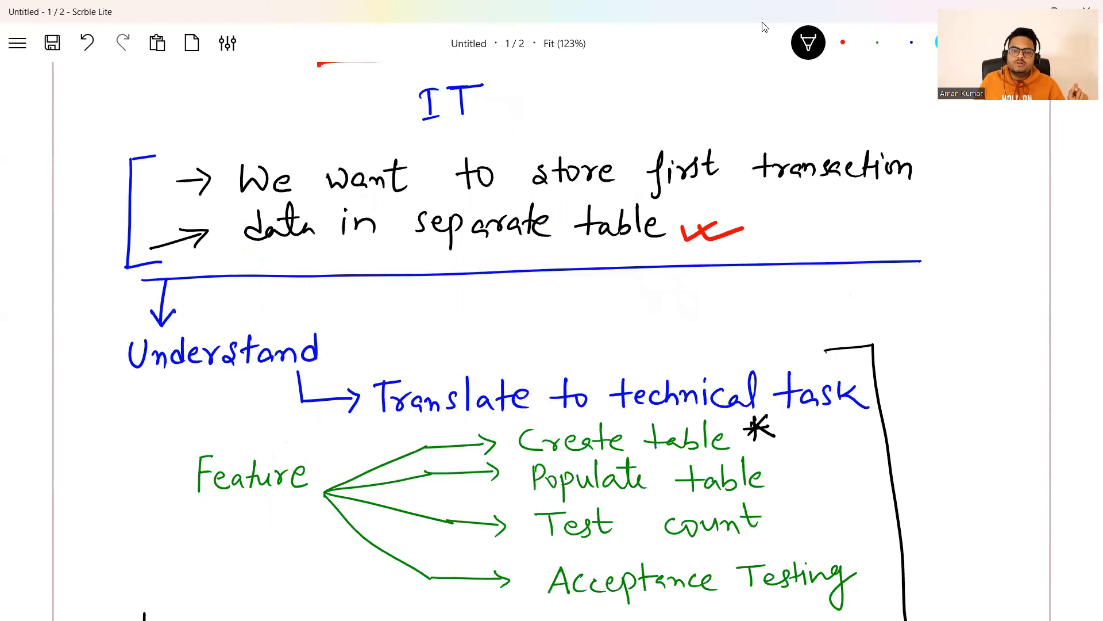
# Step: Scroll through pages 1 and 2 to review the notes, ending on a blank stretch with green ink chosen
pyautogui.scroll(-3)
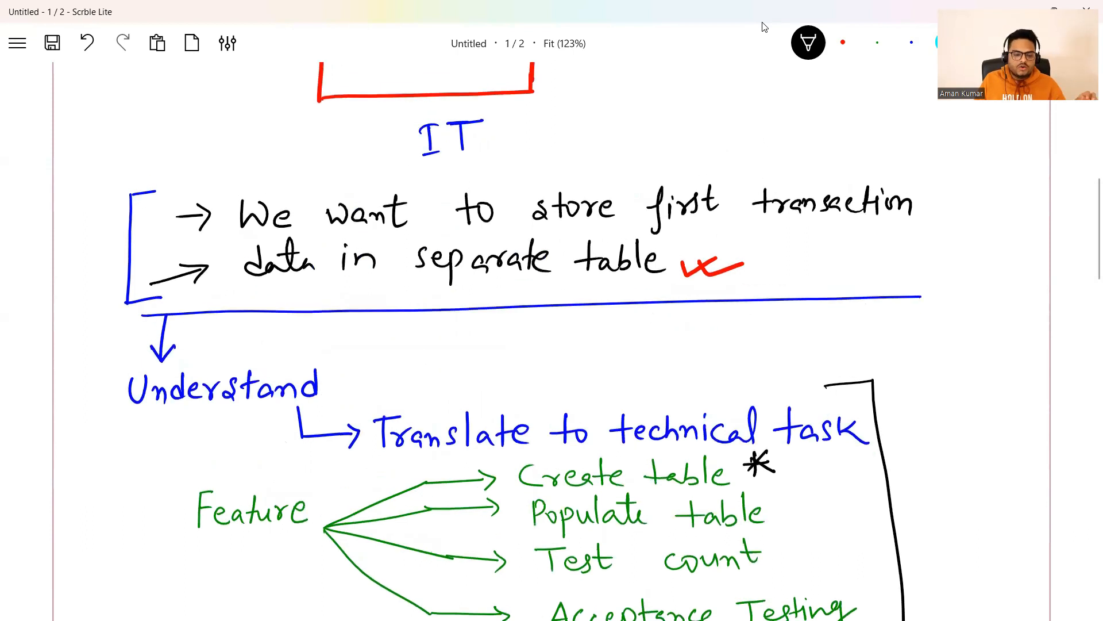
pyautogui.scroll(-3)
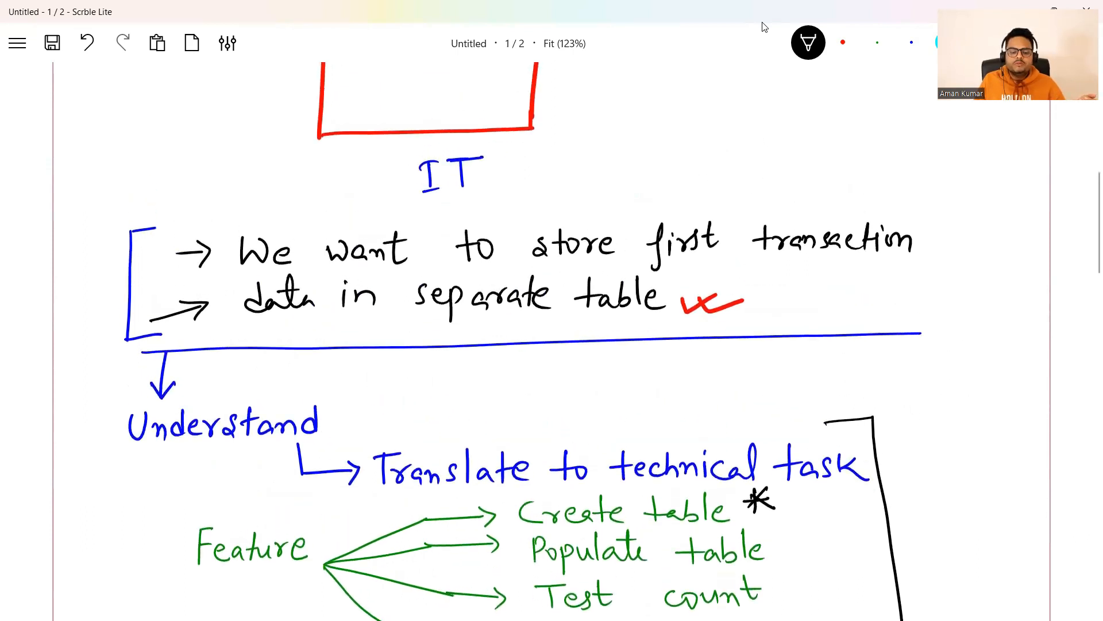
pyautogui.scroll(3)
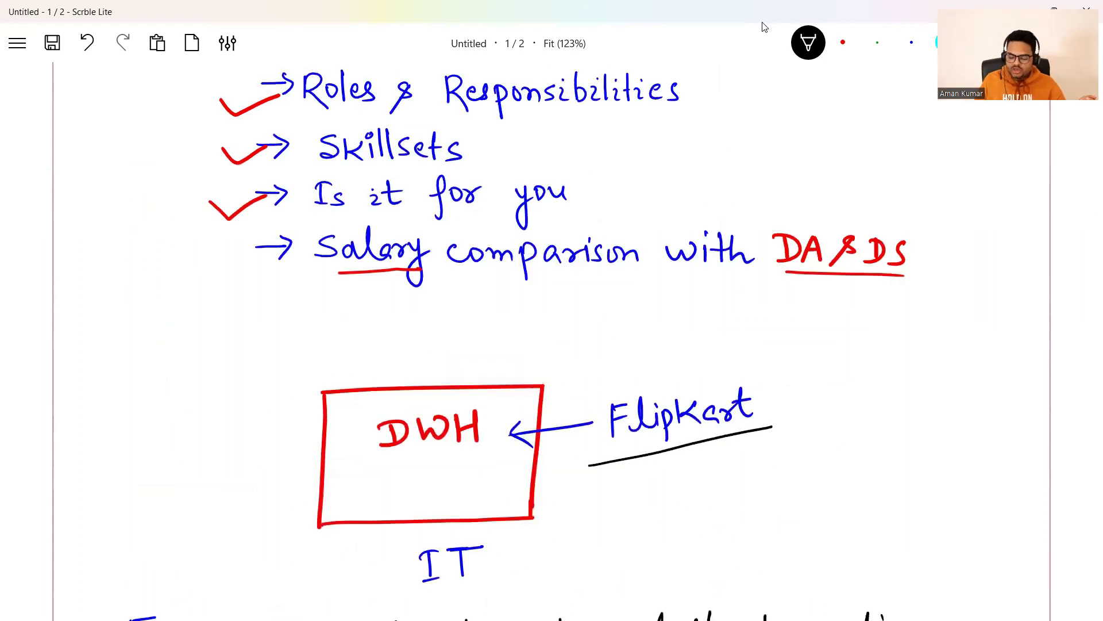
pyautogui.scroll(-3)
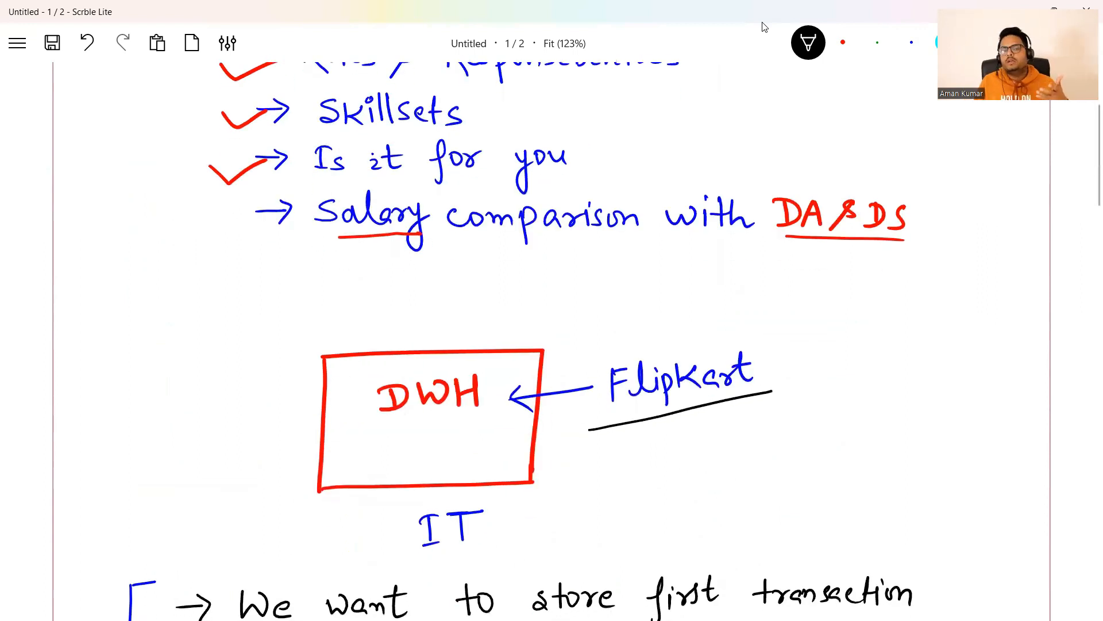
pyautogui.scroll(-3)
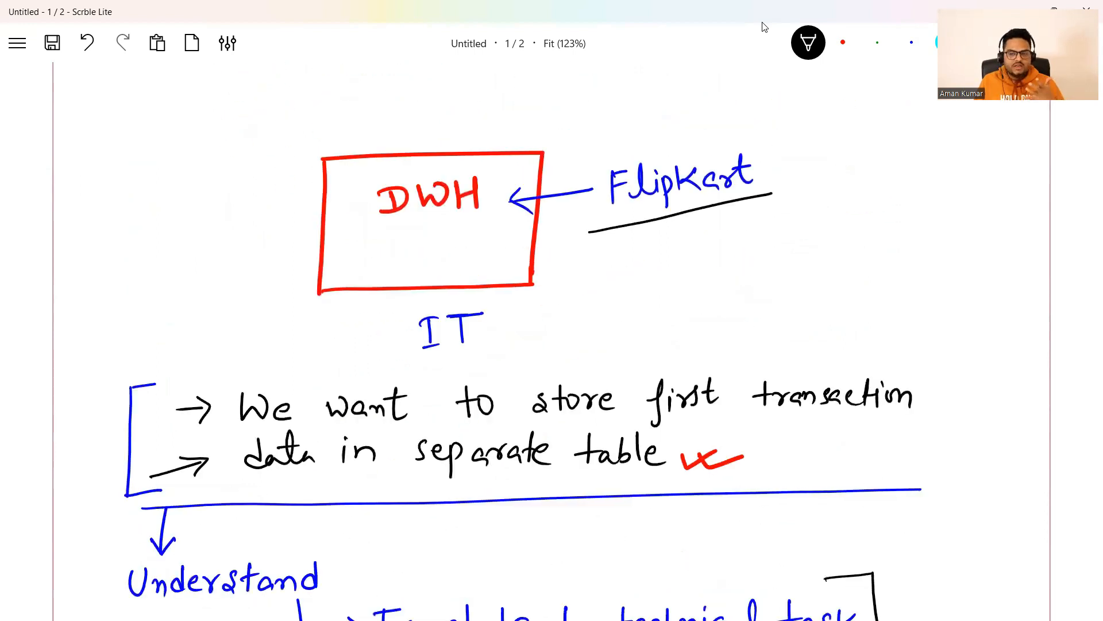
pyautogui.scroll(-3)
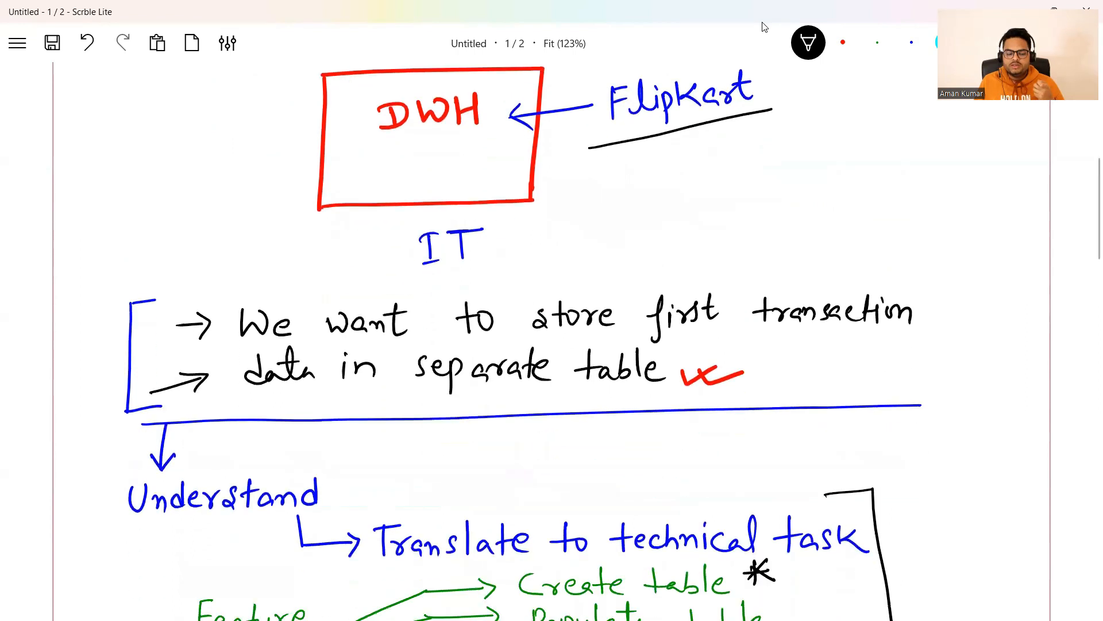
pyautogui.scroll(-3)
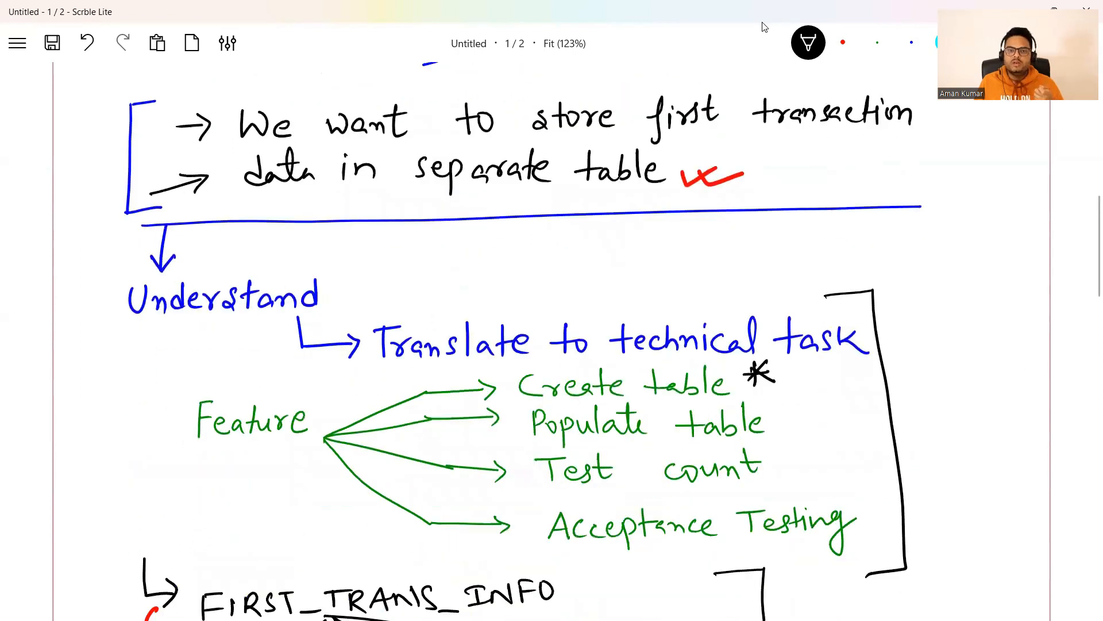
pyautogui.scroll(-3)
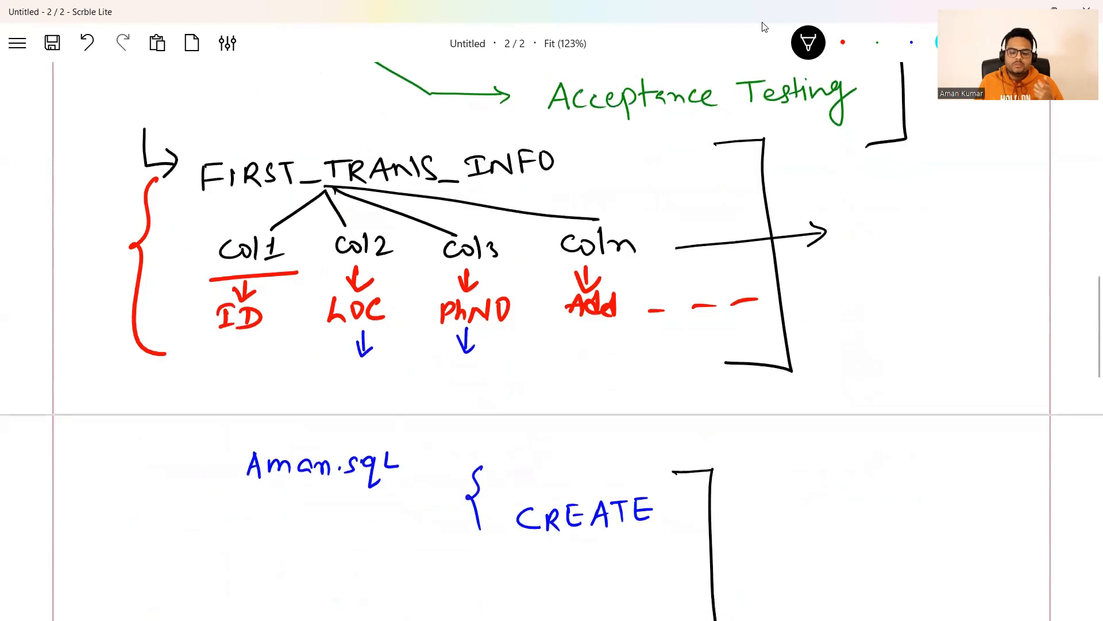
pyautogui.scroll(-3)
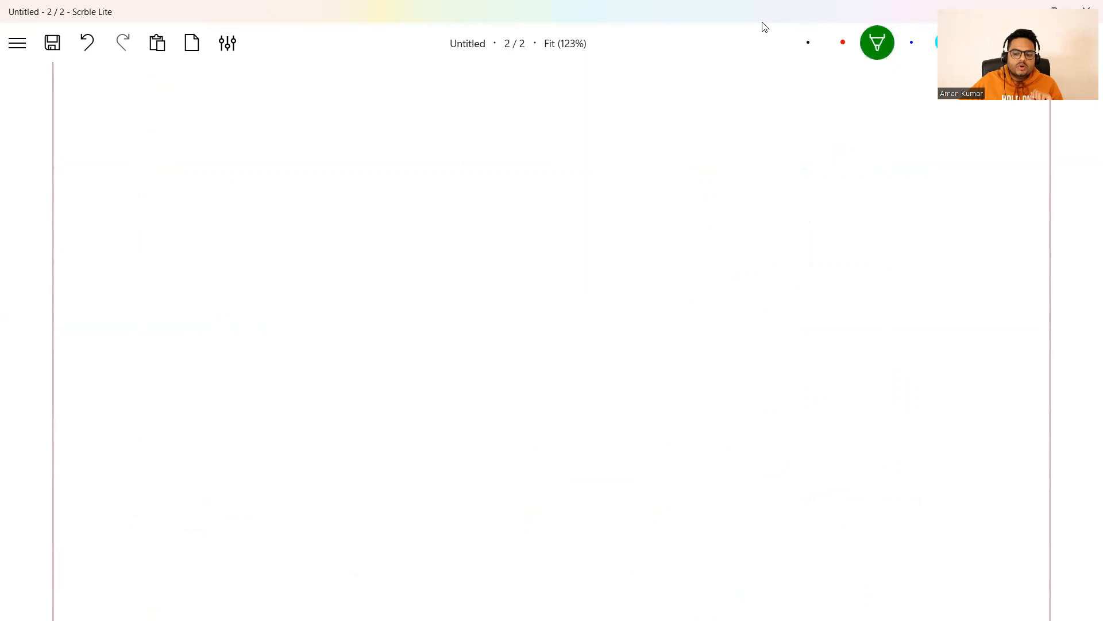
# Step: Handwrite an arrow followed by 'Articulation' in green to start the skills list
pyautogui.moveTo(169, 176); pyautogui.dragTo(209, 176)
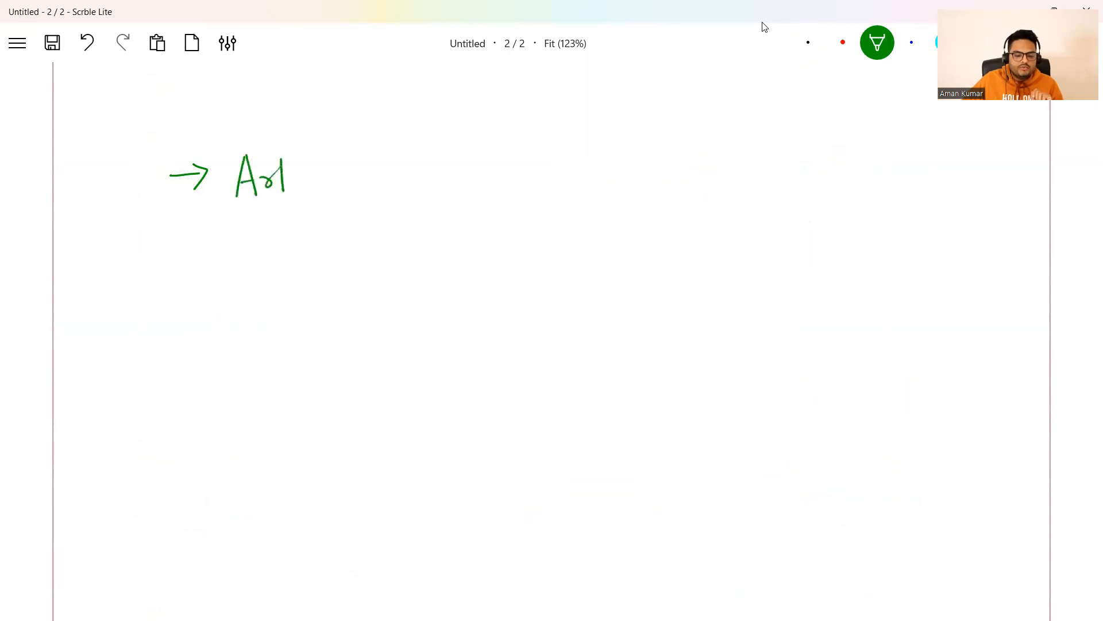
pyautogui.moveTo(281, 176); pyautogui.dragTo(345, 176)
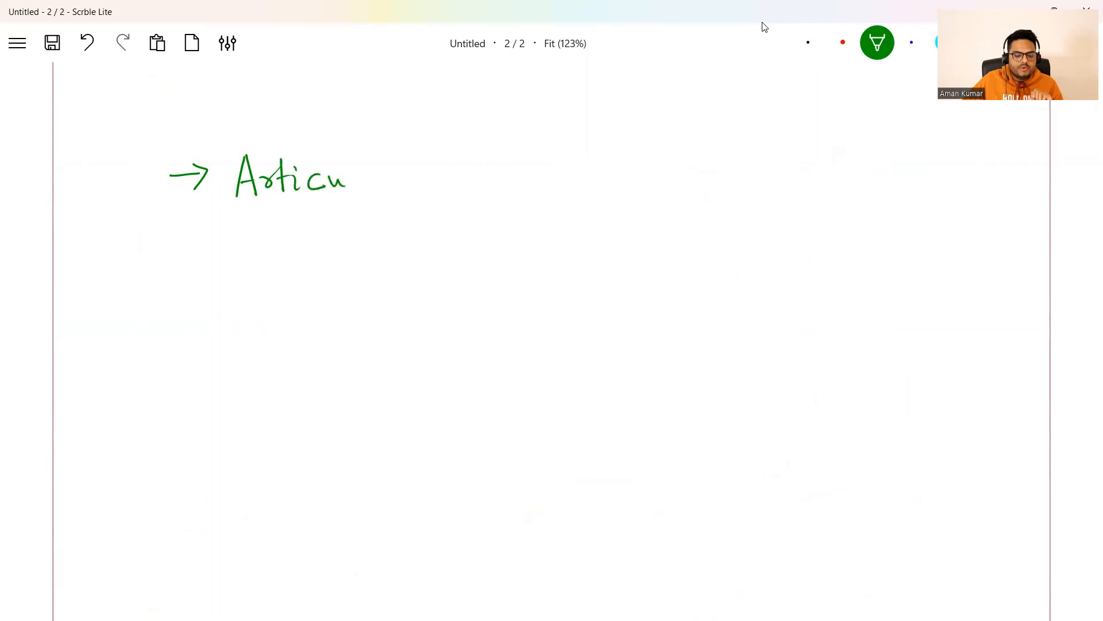
pyautogui.moveTo(345, 176); pyautogui.dragTo(414, 176)
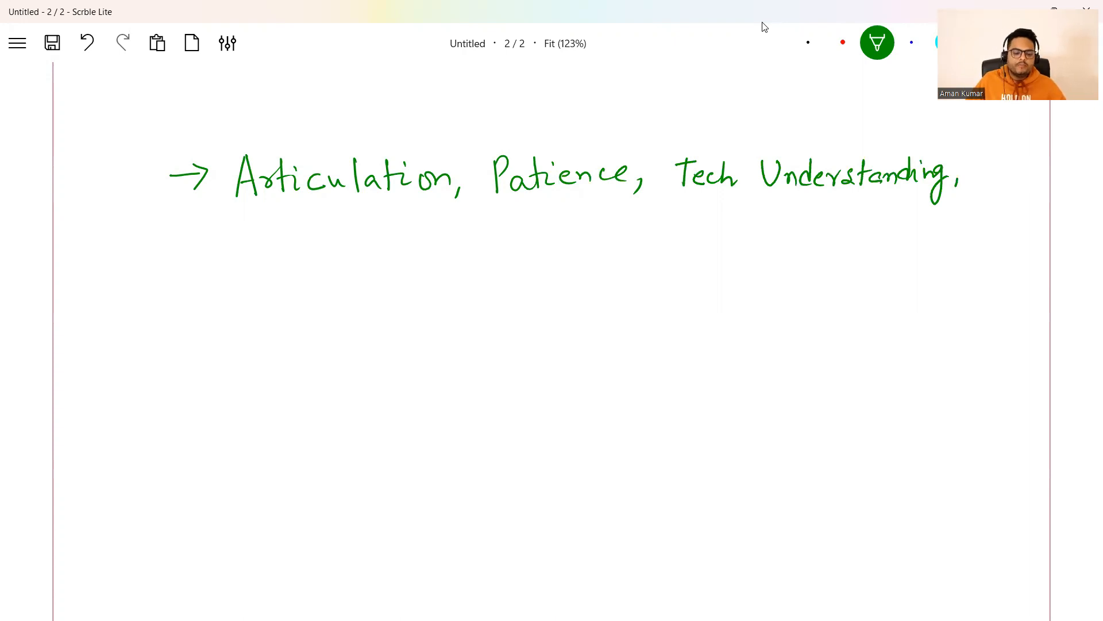
# Step: Add 'Tech Understanding' and start the second line with 'Functional', then scroll onward
pyautogui.moveTo(239, 232); pyautogui.dragTo(278, 242)
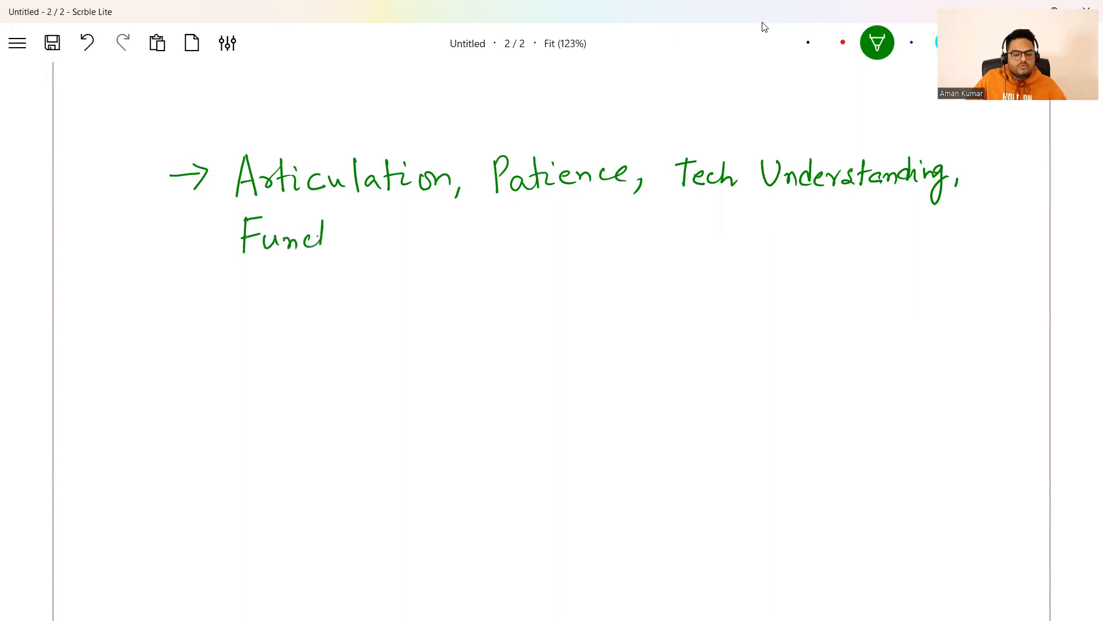
pyautogui.moveTo(327, 232); pyautogui.dragTo(397, 236)
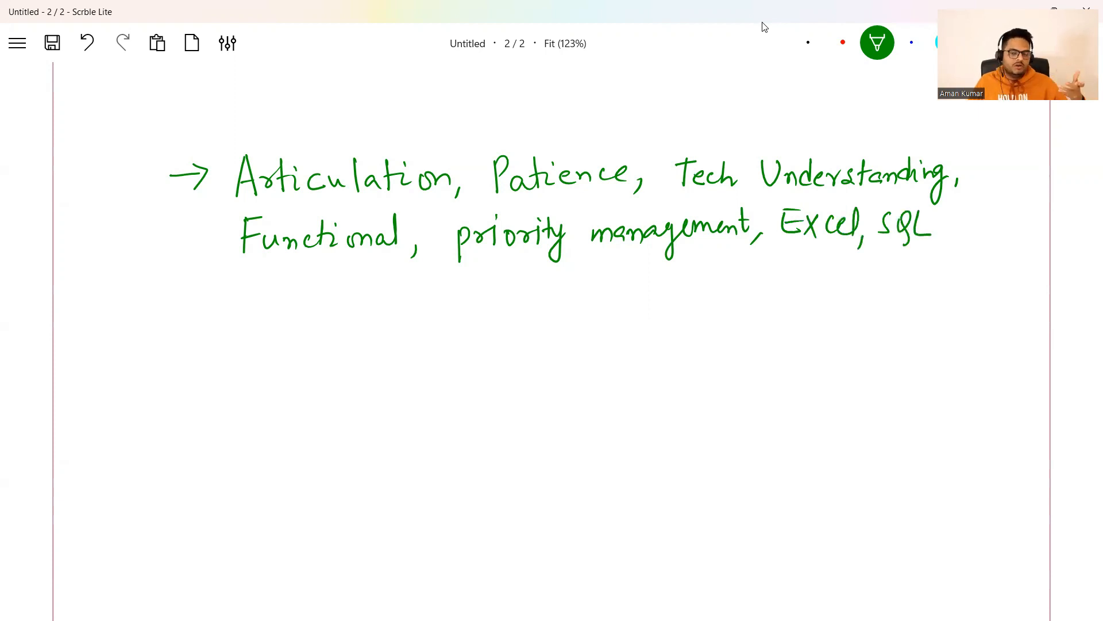
pyautogui.scroll(-3)
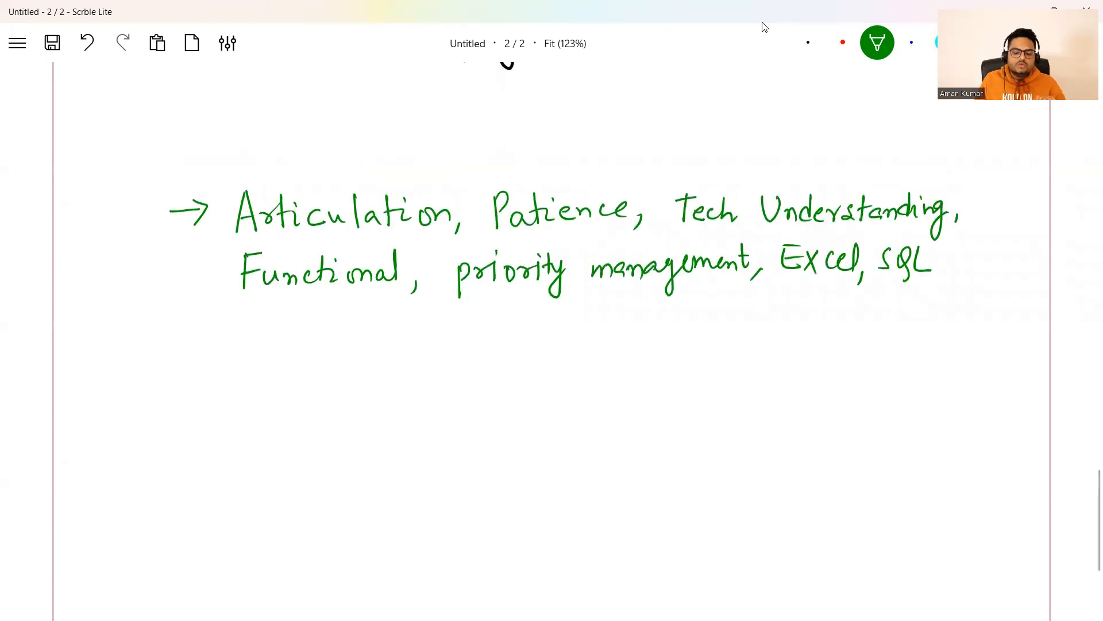
pyautogui.scroll(-3)
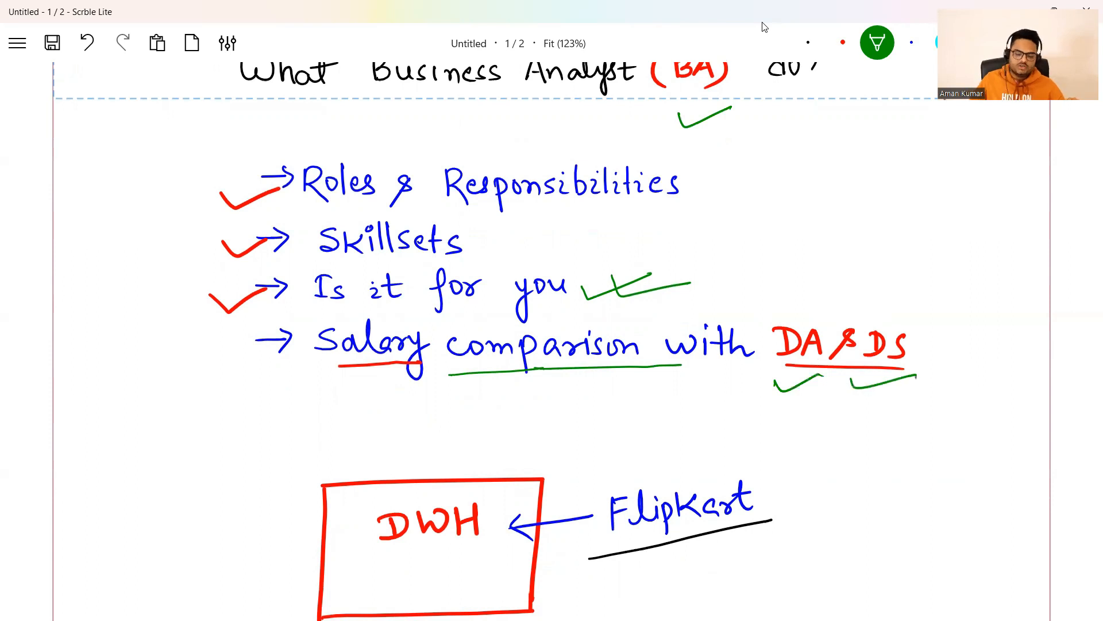
pyautogui.moveTo(460, 167)
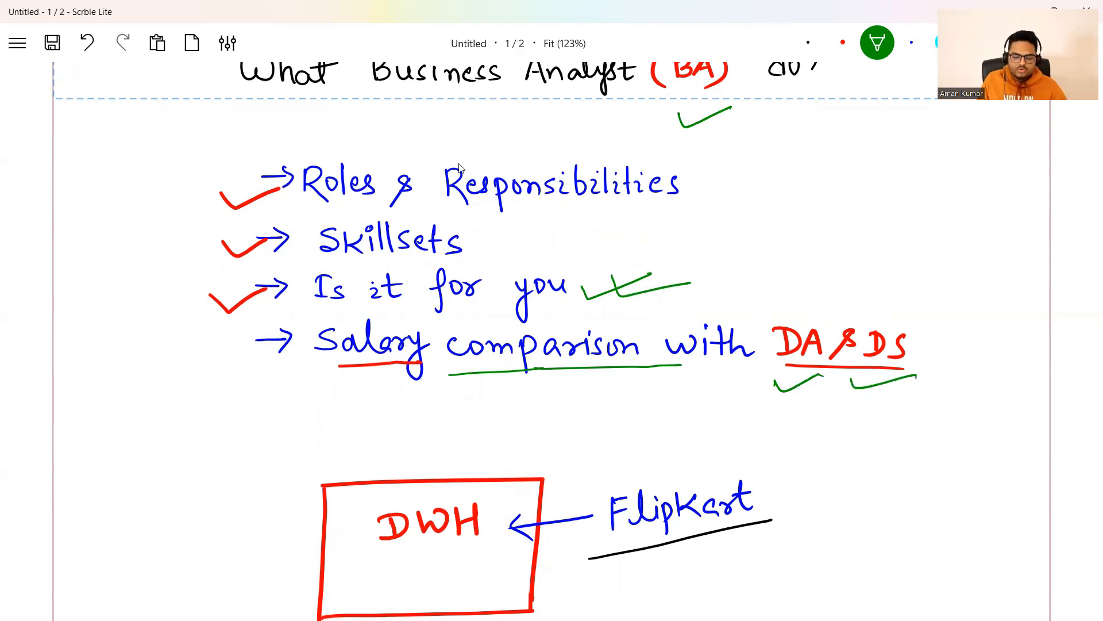
pyautogui.moveTo(497, 581)
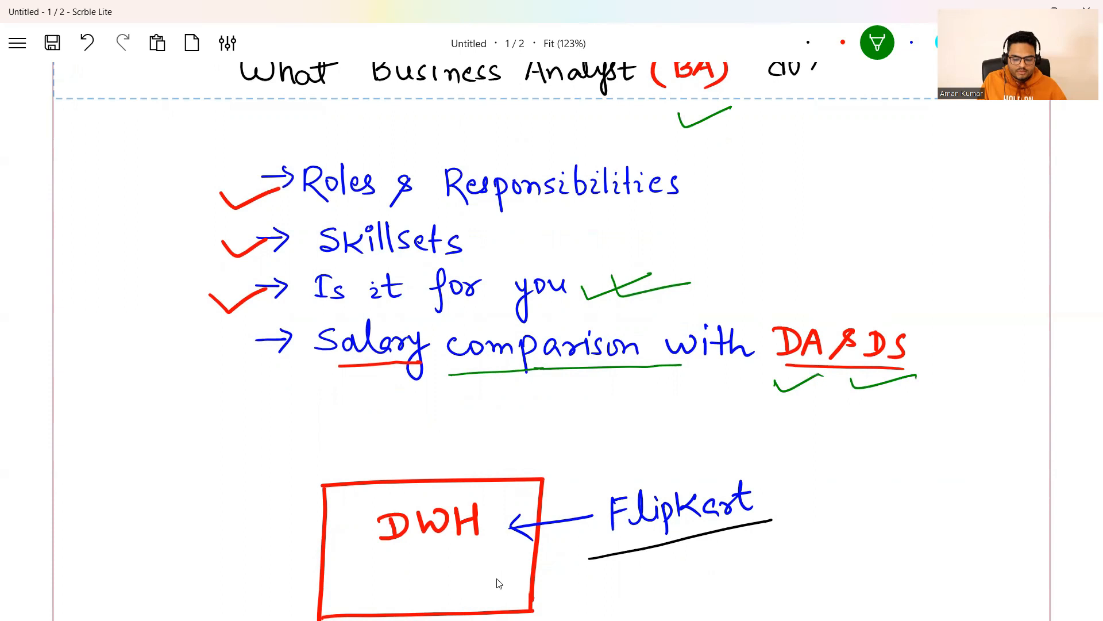
pyautogui.moveTo(499, 581)
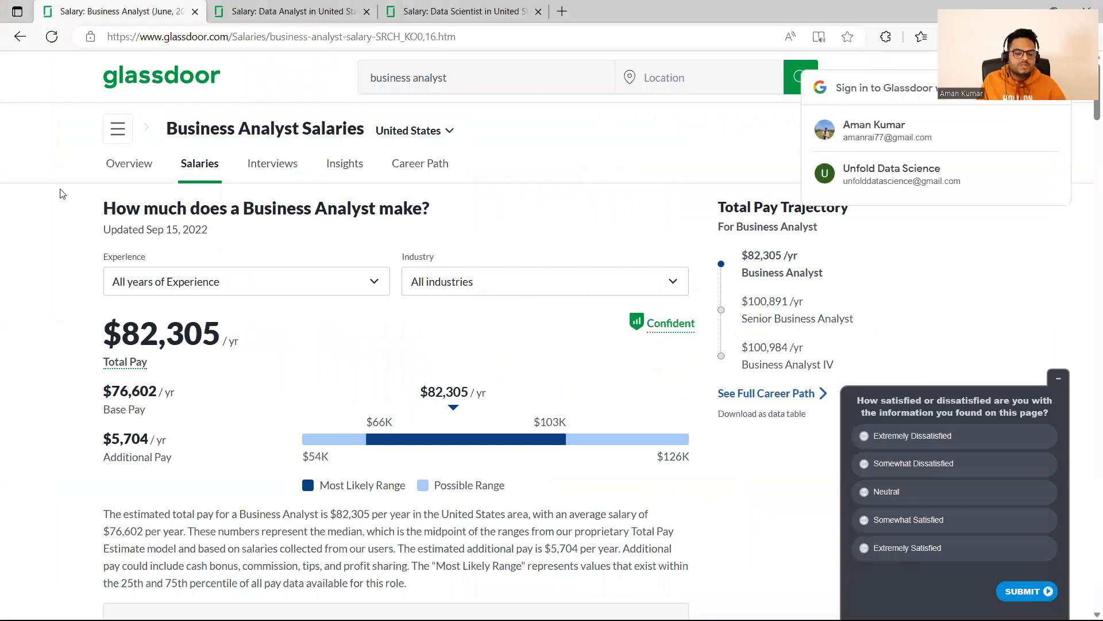
pyautogui.moveTo(5, 249)
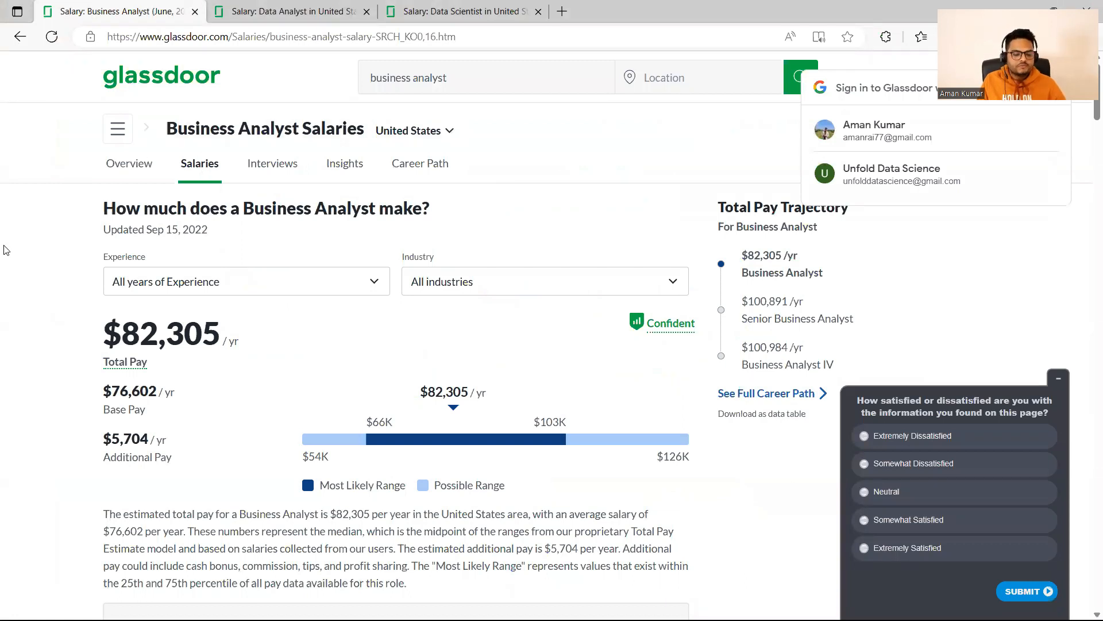
pyautogui.moveTo(119, 334)
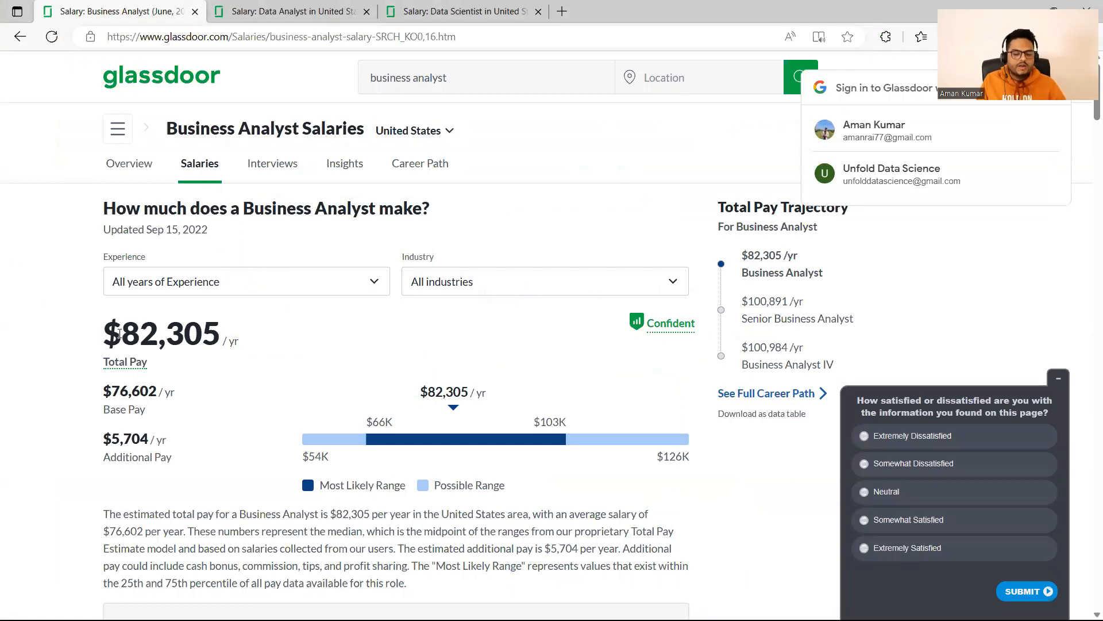
pyautogui.moveTo(410, 419)
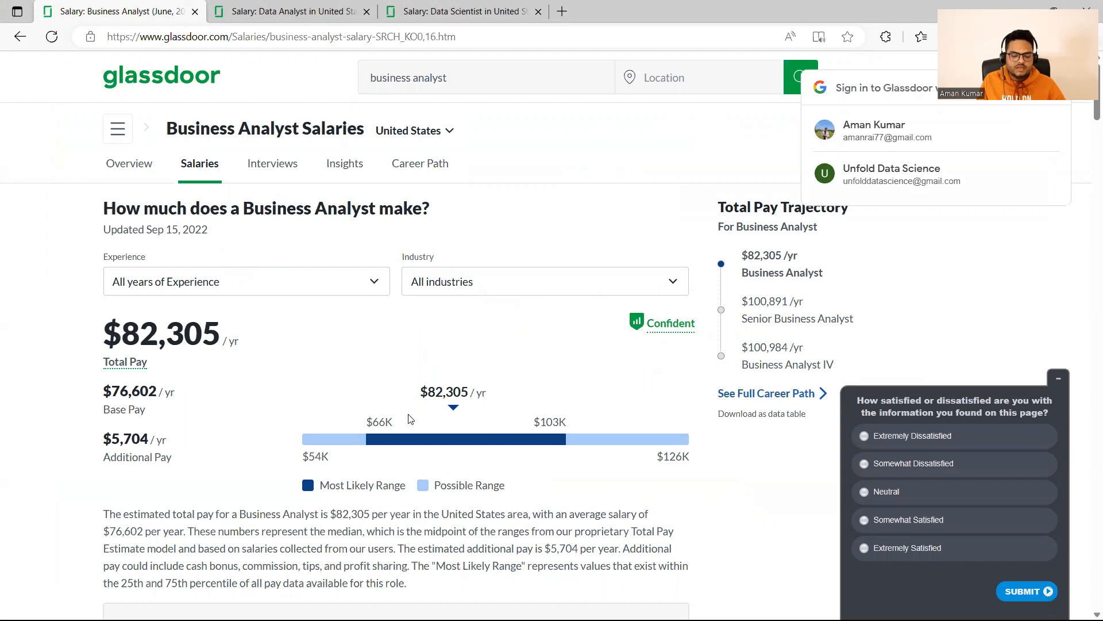
pyautogui.moveTo(559, 441)
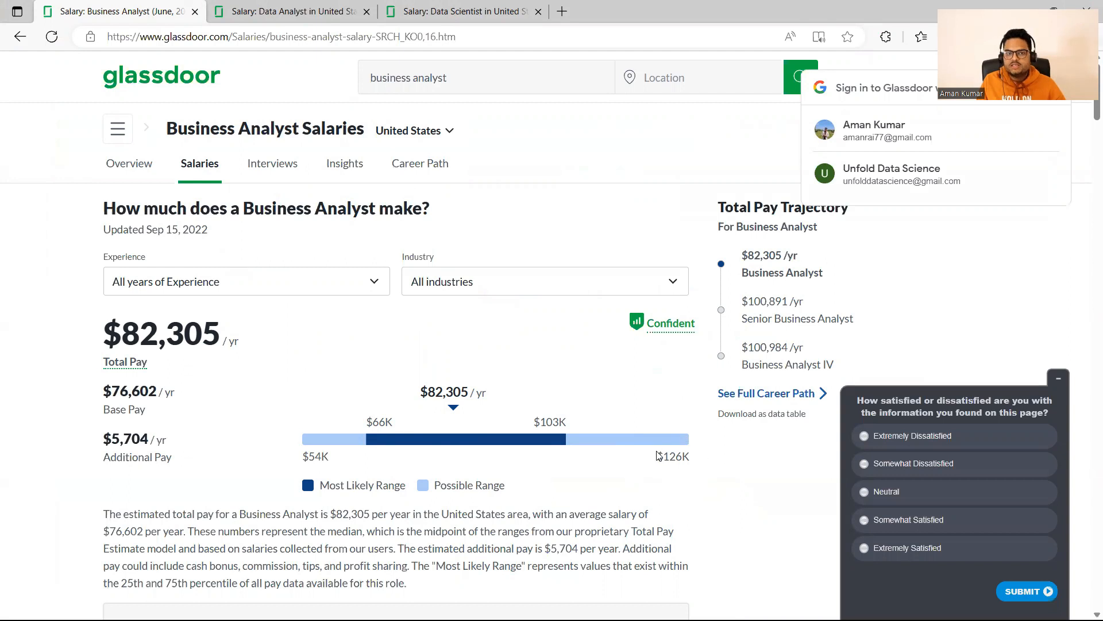
pyautogui.moveTo(646, 488)
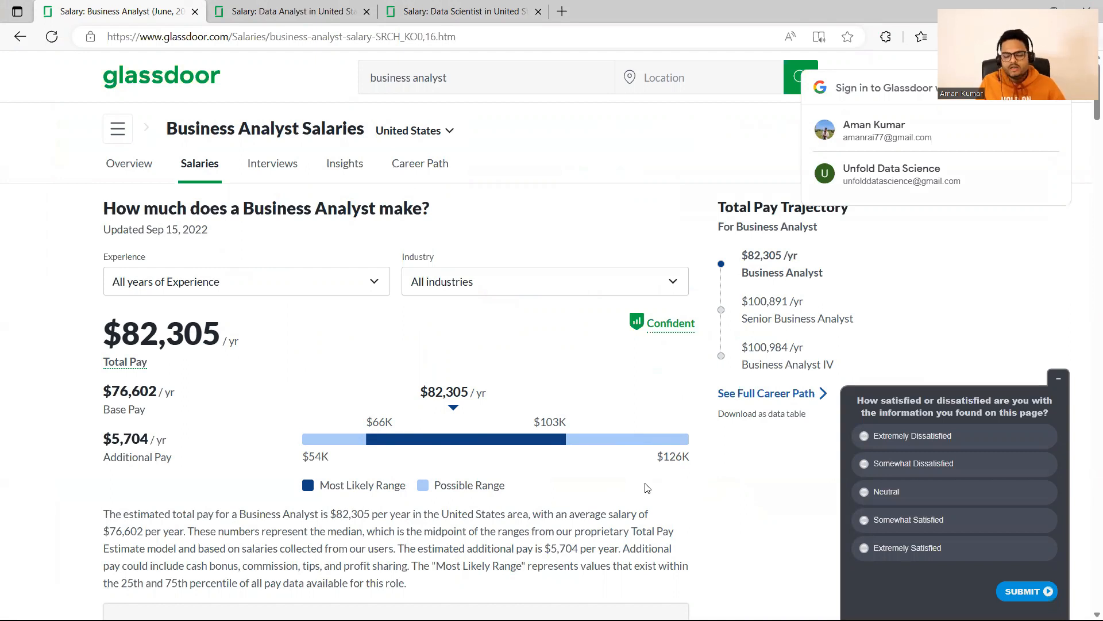
pyautogui.moveTo(581, 432)
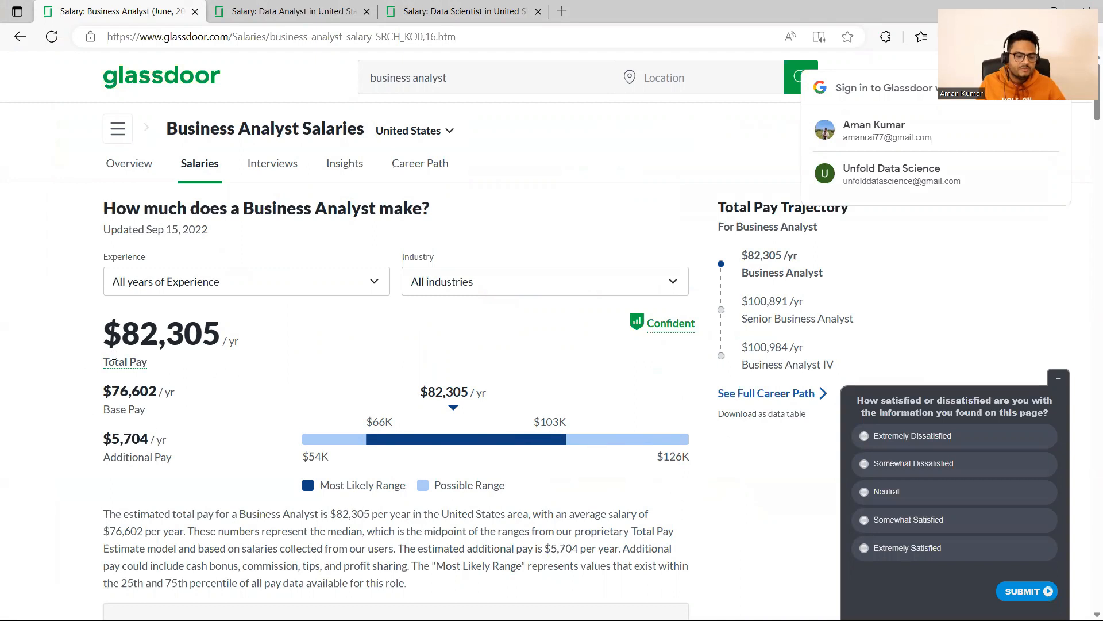
# Step: Flip between the Business Analyst ($82,305) and Data Analyst ($70,099) salary tabs, ending on Data Analyst
pyautogui.click(289, 12)
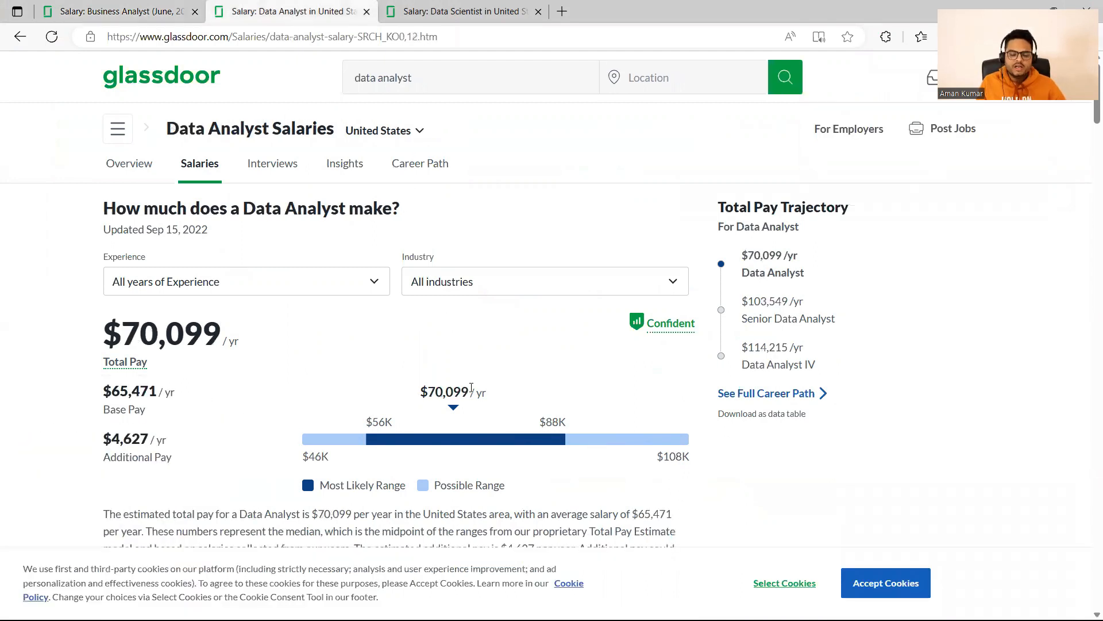
pyautogui.moveTo(103, 335)
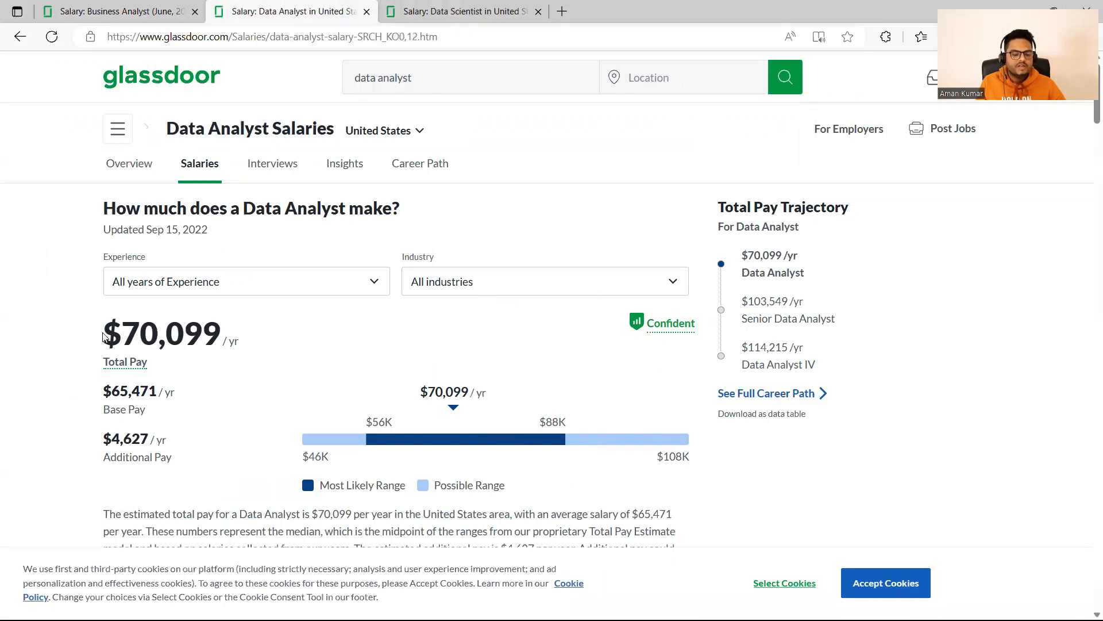
pyautogui.moveTo(638, 423)
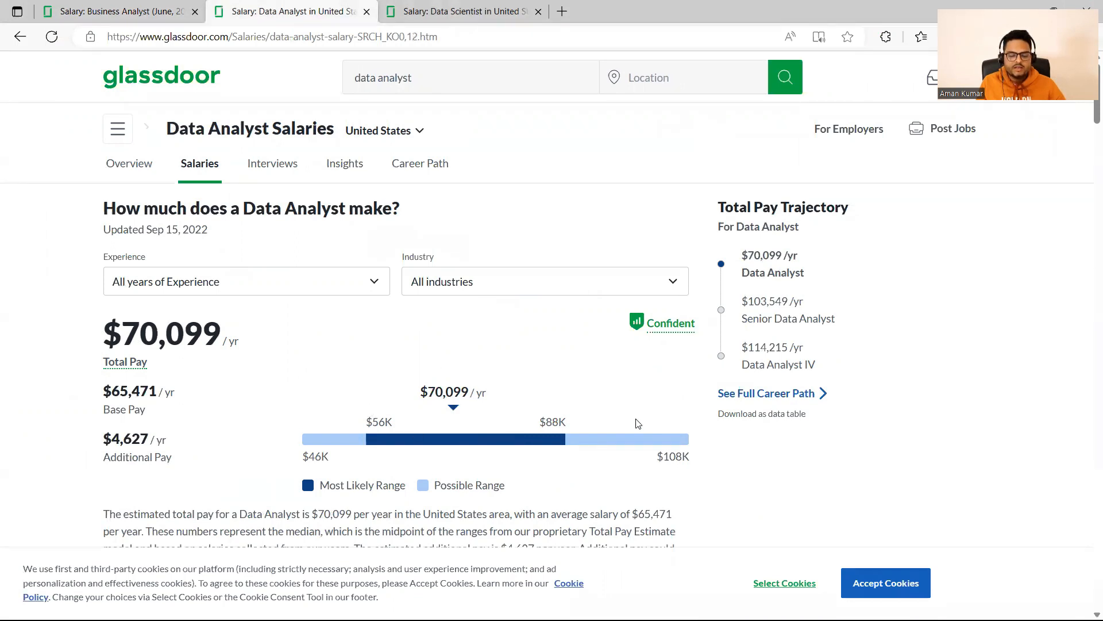
pyautogui.moveTo(654, 485)
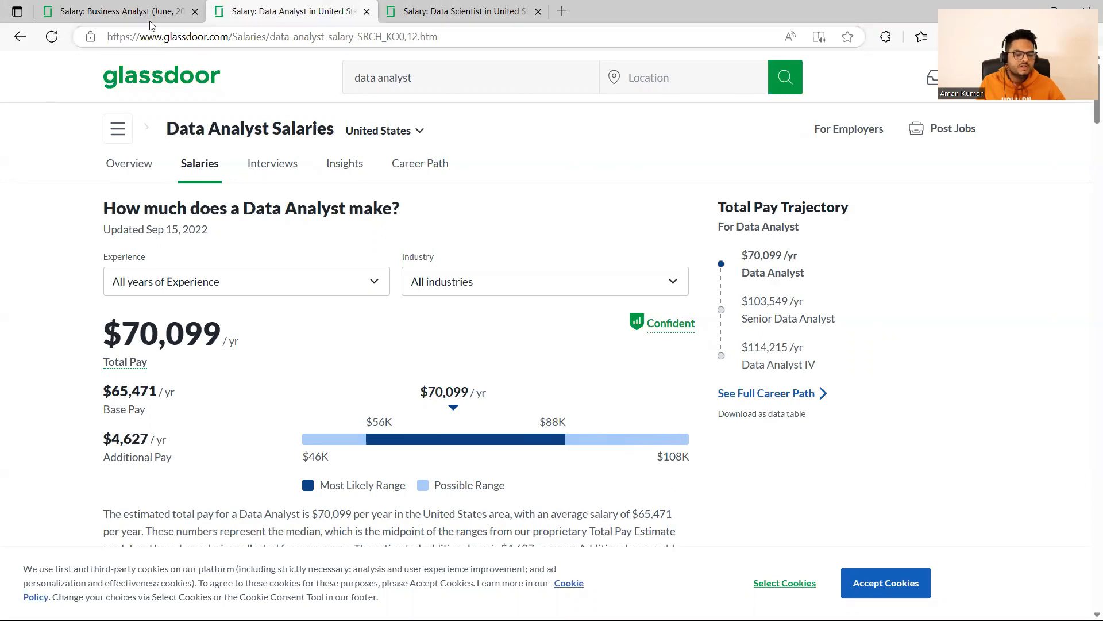
pyautogui.click(120, 12)
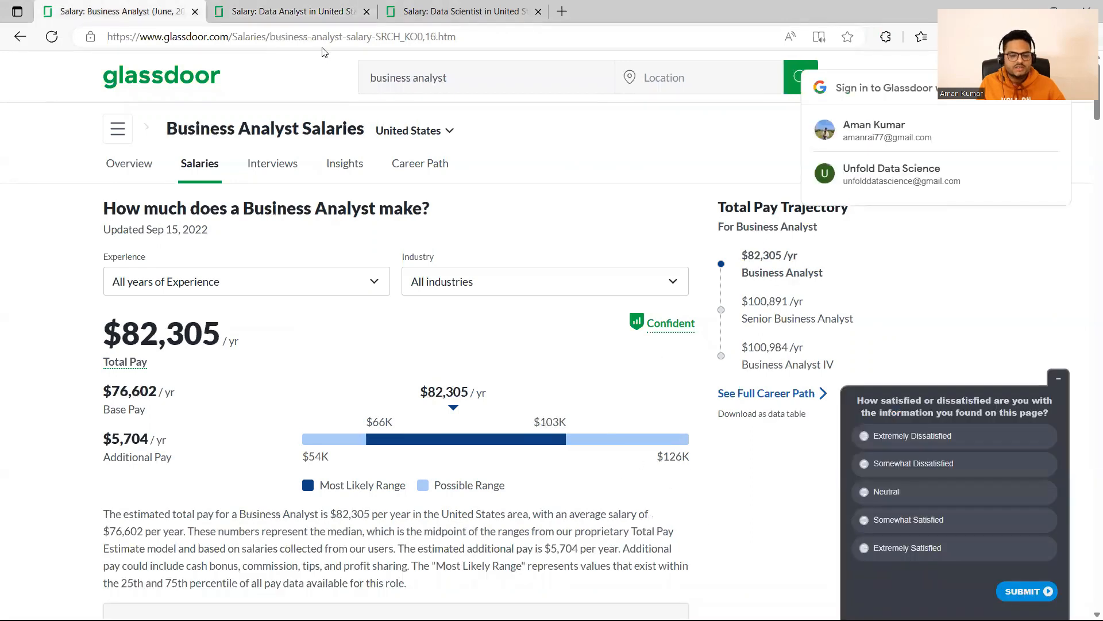
pyautogui.click(288, 12)
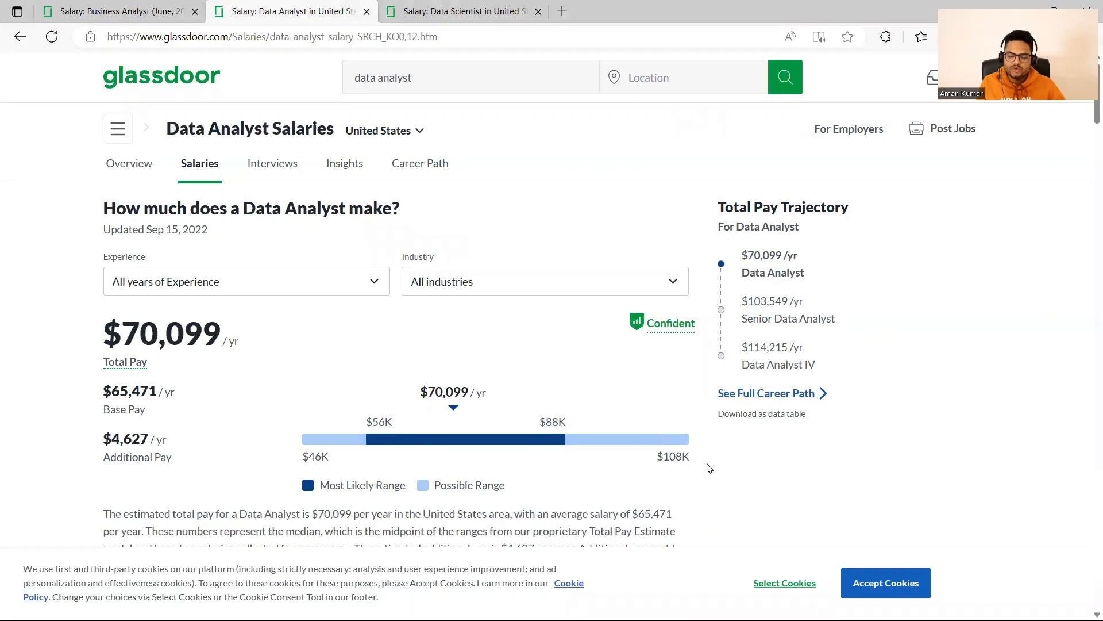
pyautogui.moveTo(454, 416)
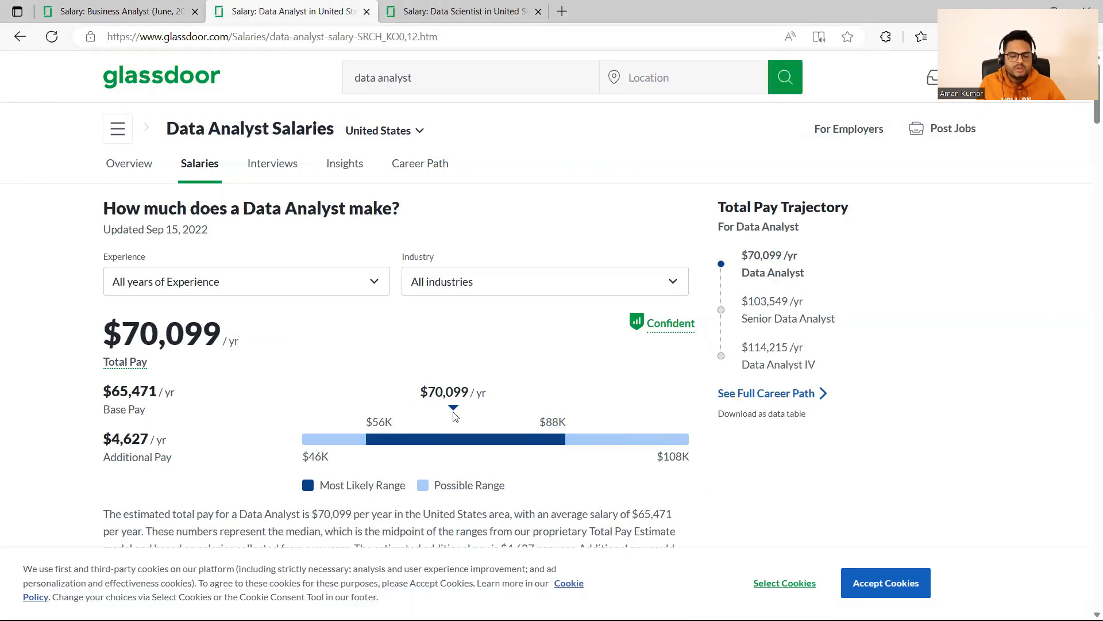
pyautogui.click(120, 11)
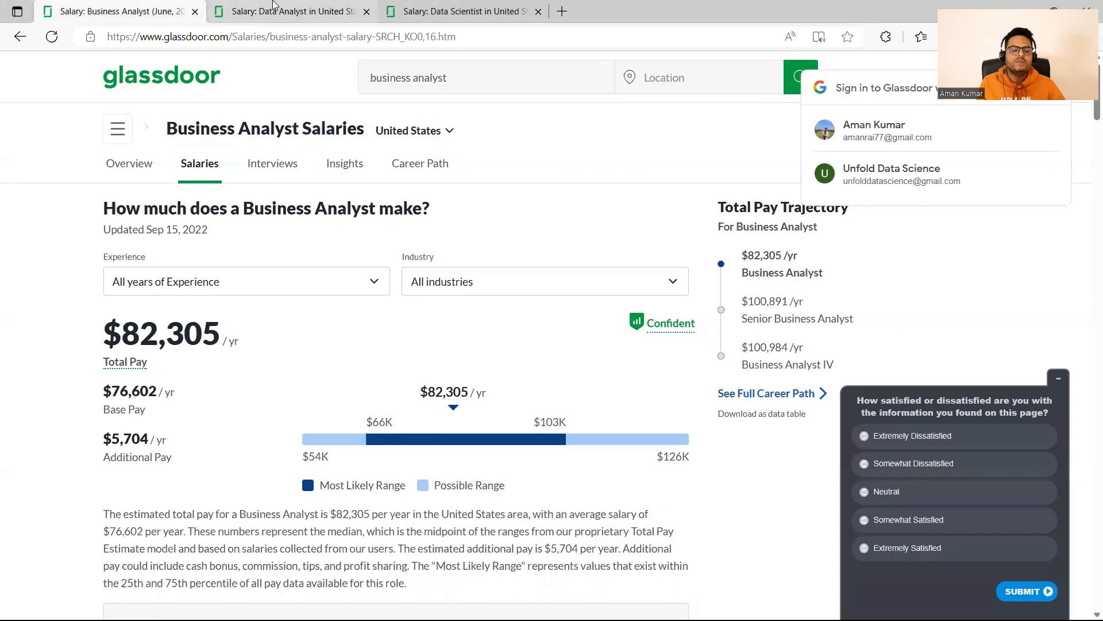
pyautogui.click(288, 11)
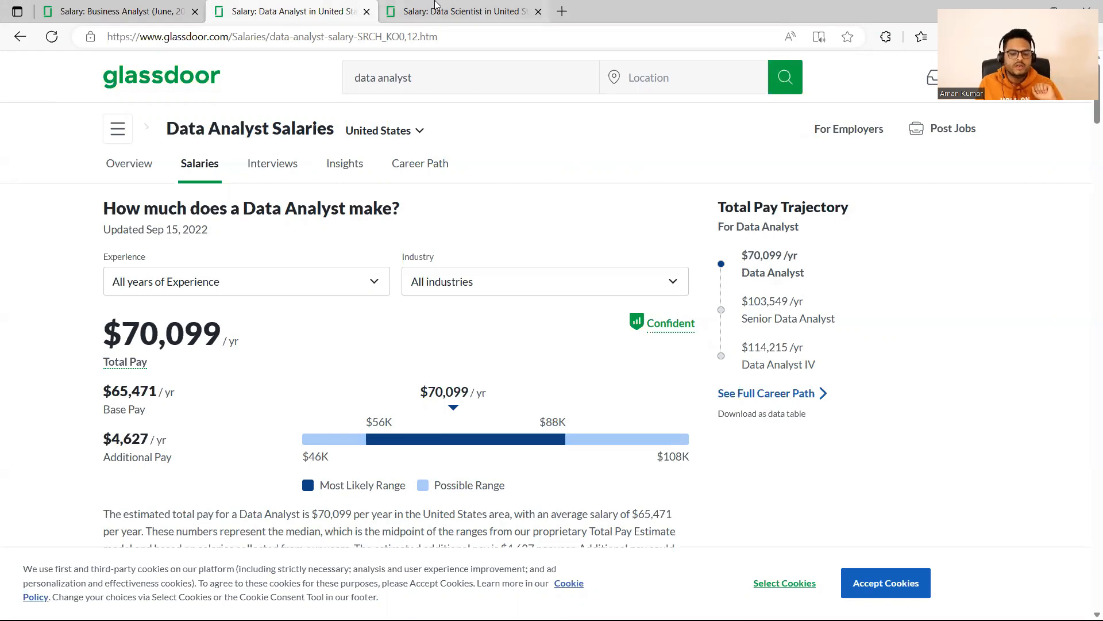
# Step: Show the Data Scientist salary page with $127,025 estimated yearly total pay
pyautogui.click(462, 11)
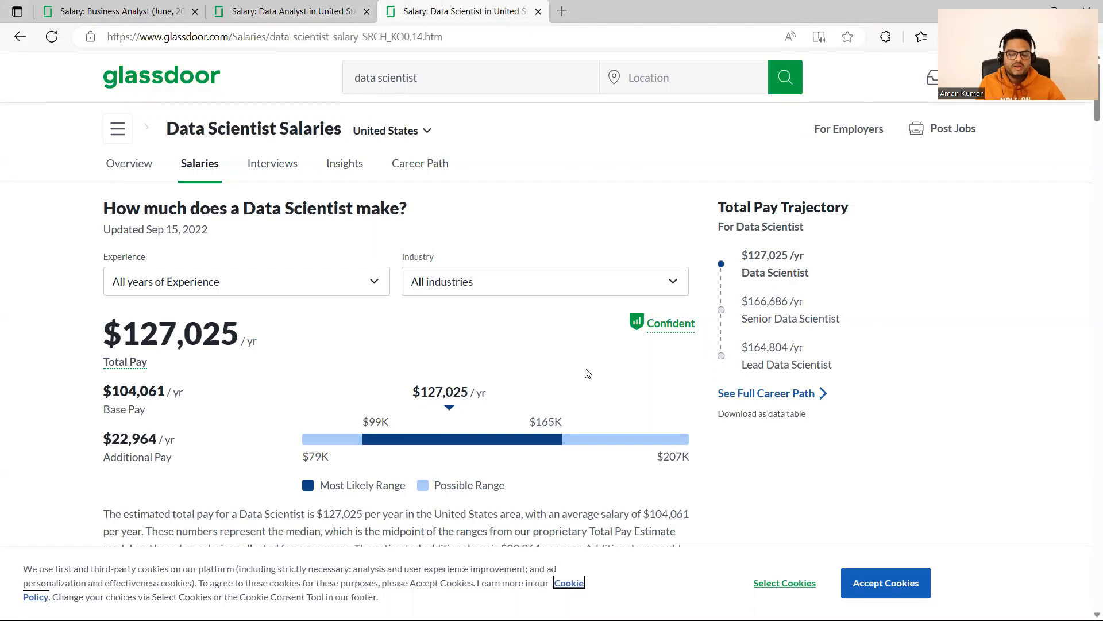
pyautogui.moveTo(630, 360)
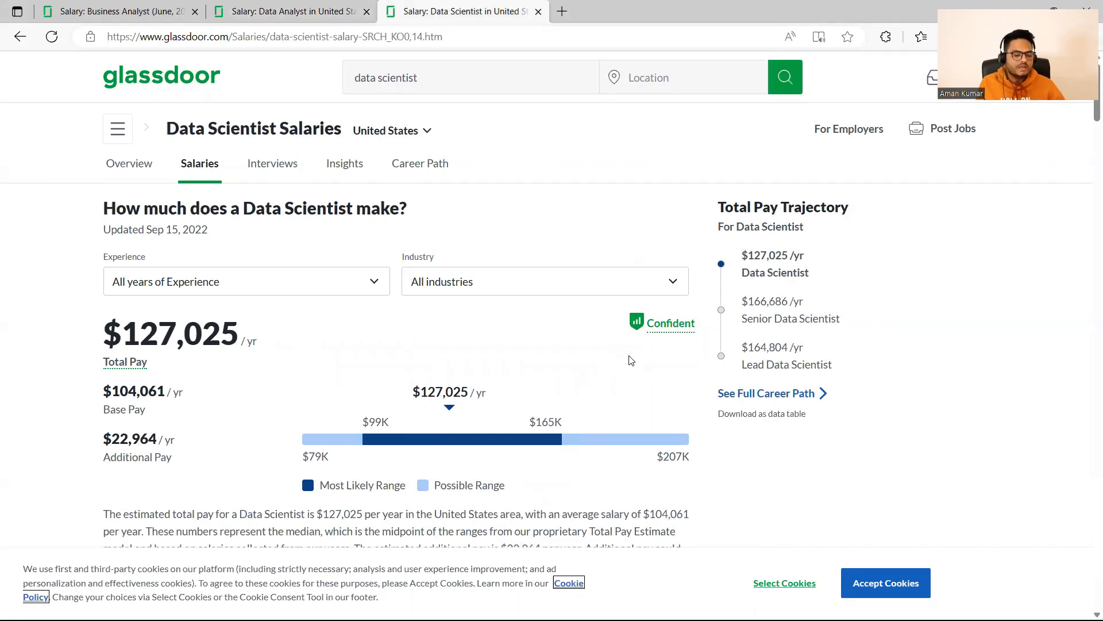
pyautogui.moveTo(412, 344)
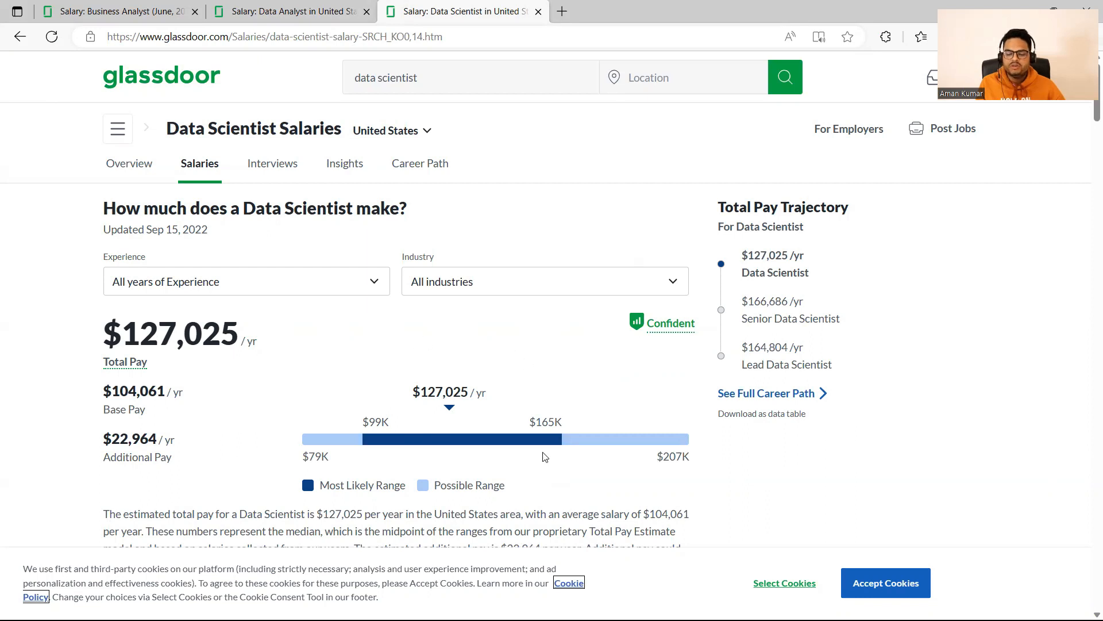
pyautogui.moveTo(481, 307)
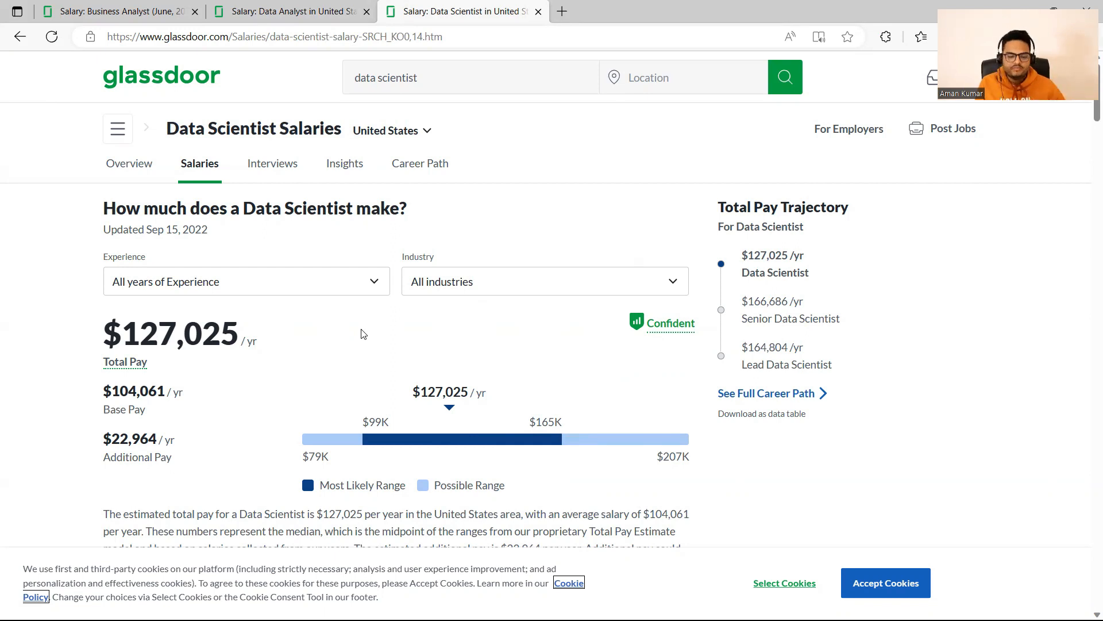
# Step: Revisit the BA, DA and DS salary tabs in turn, then return to the Scrble Lite whiteboard notes
pyautogui.click(120, 12)
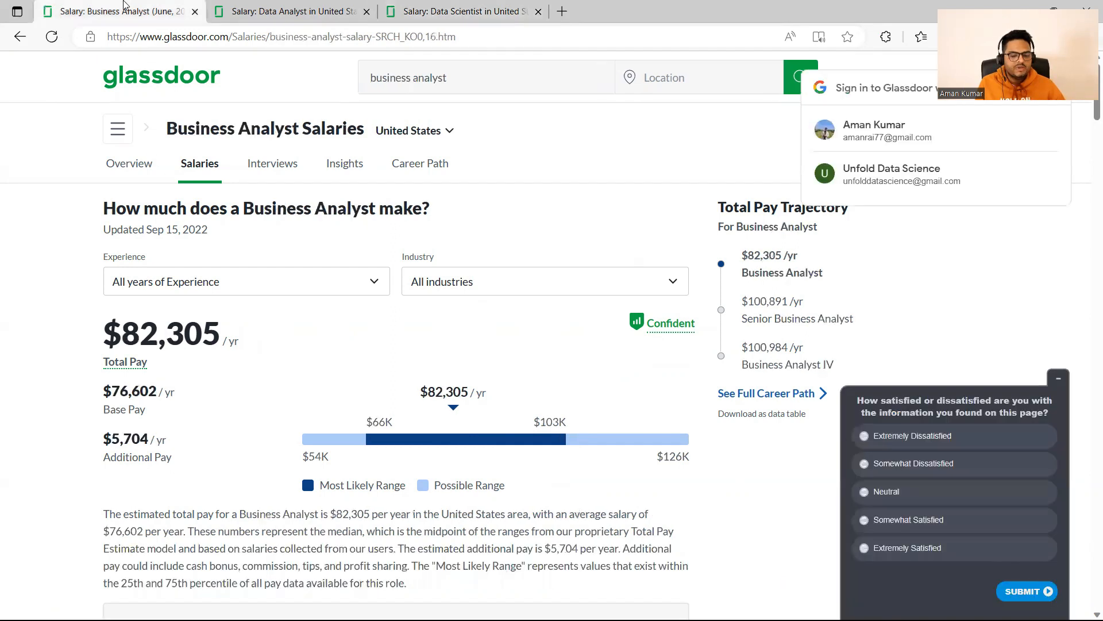
pyautogui.click(288, 11)
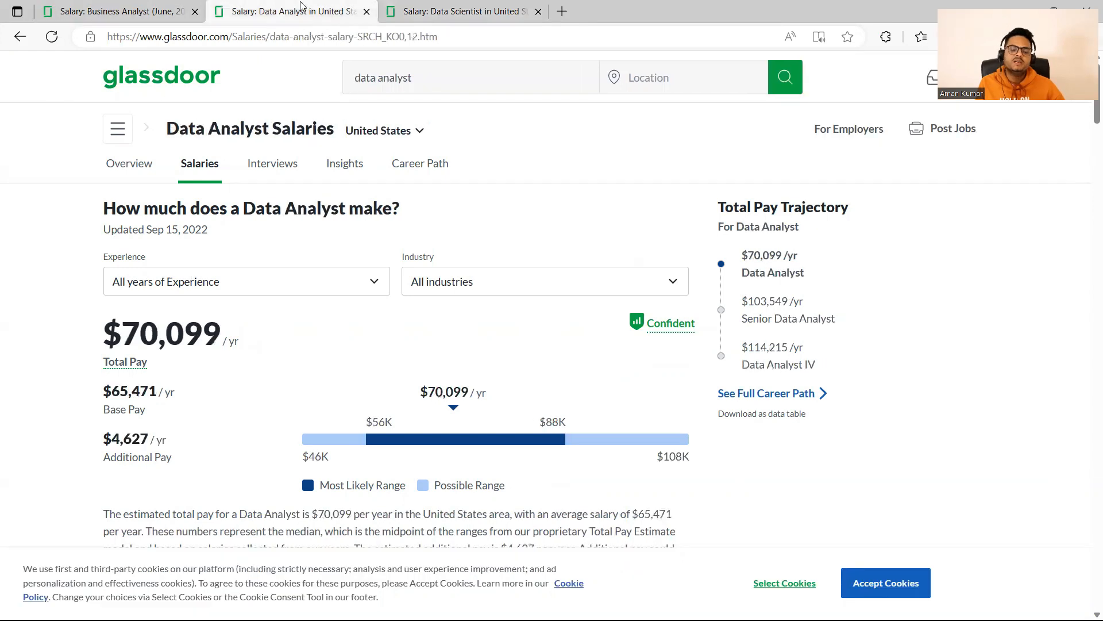
pyautogui.click(461, 12)
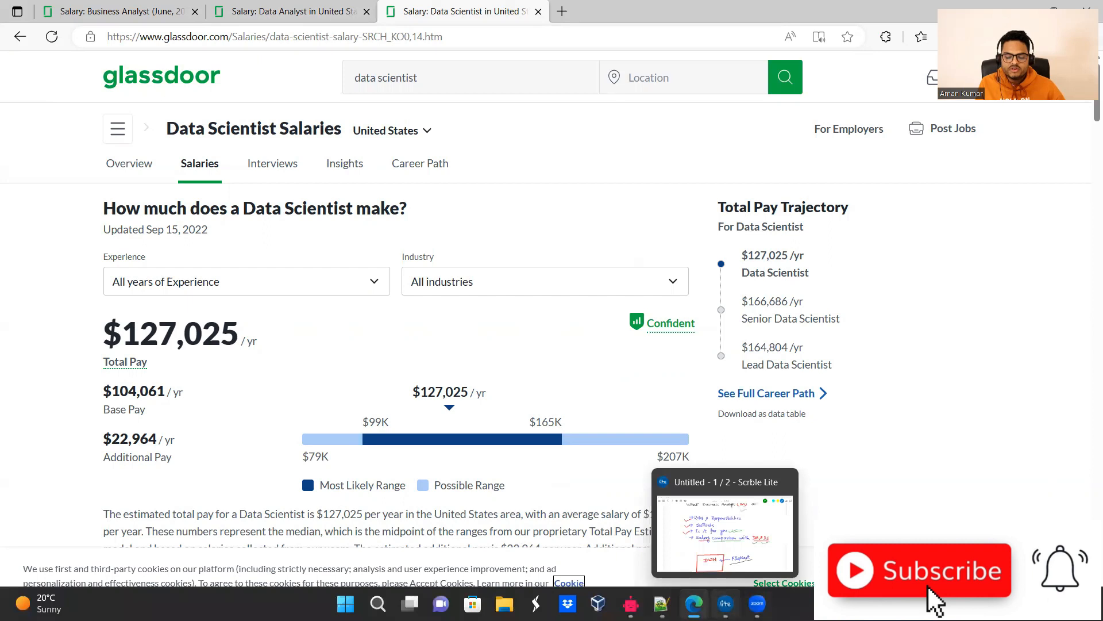
pyautogui.click(722, 520)
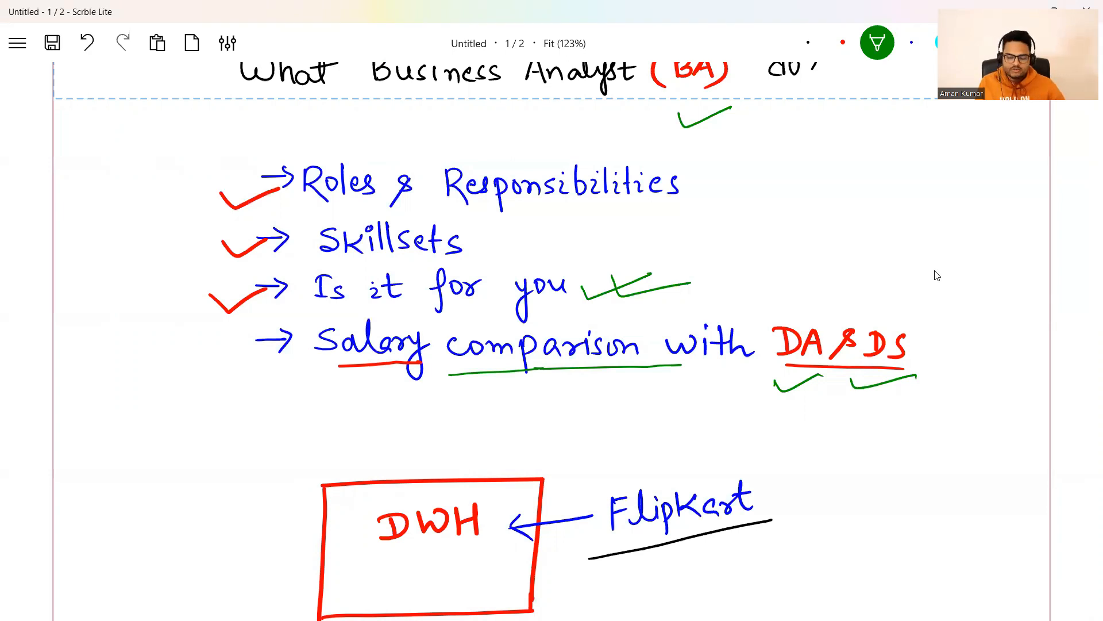
pyautogui.scroll(3)
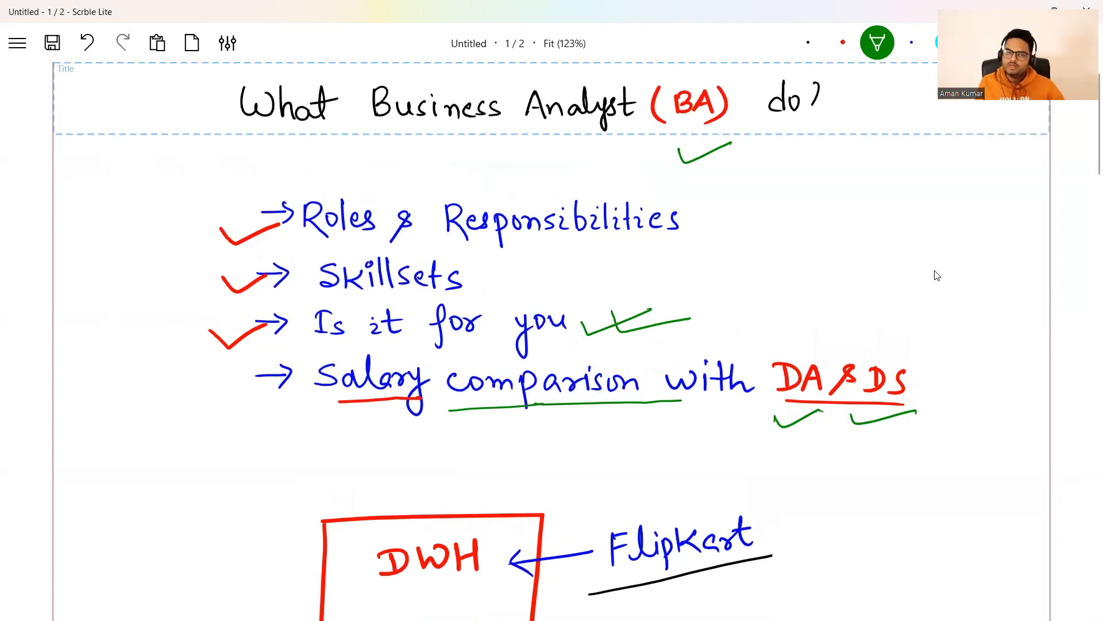